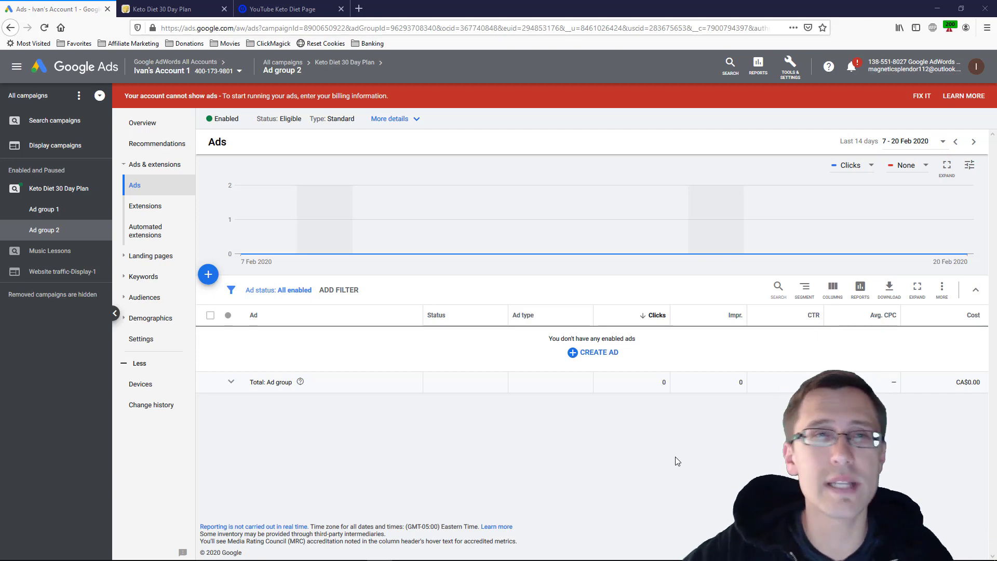
# Step: Check the keto landing page, then start a new responsive search ad in Ad group 2
pyautogui.click(156, 9)
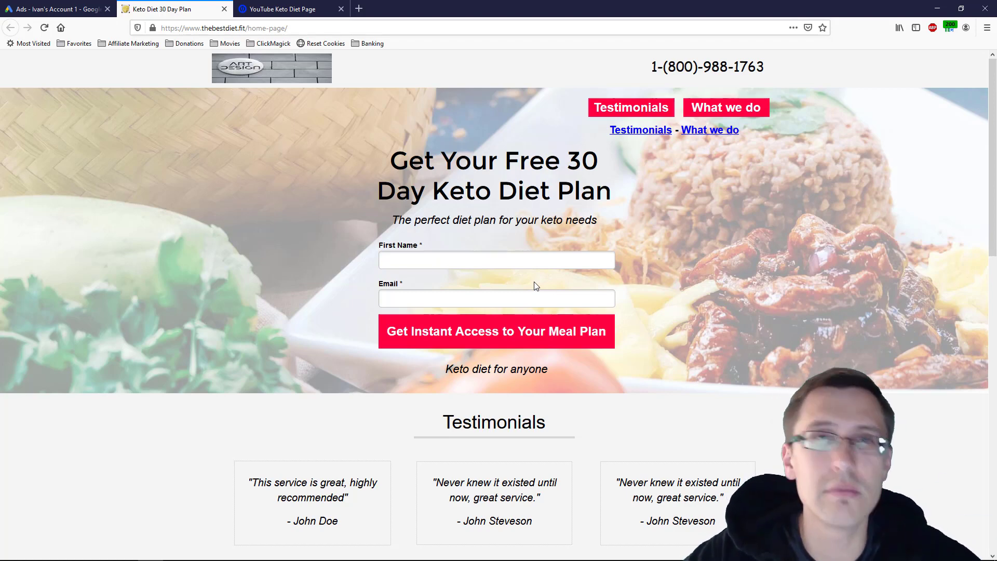
pyautogui.moveTo(34, 152)
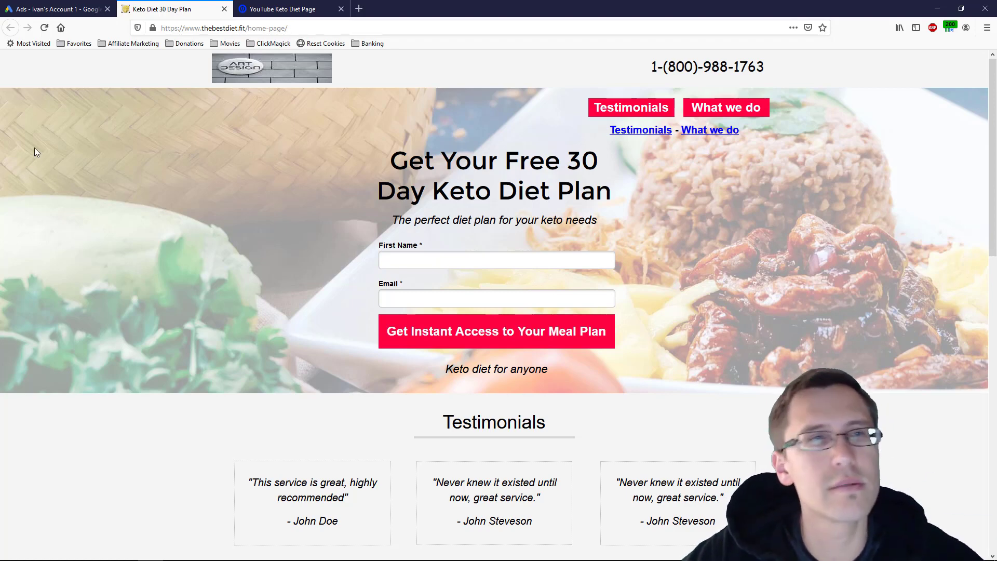
pyautogui.click(58, 9)
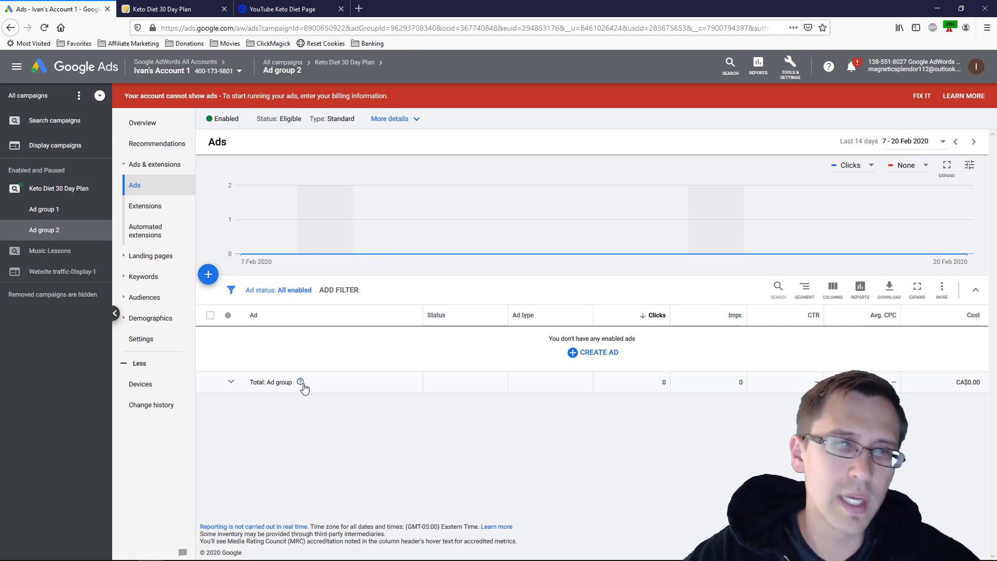
pyautogui.moveTo(299, 382)
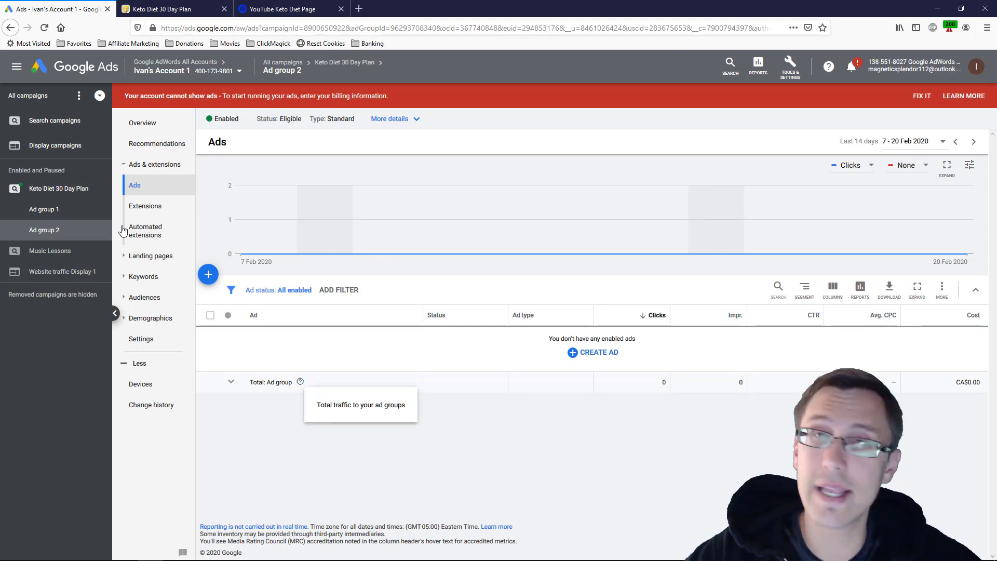
pyautogui.moveTo(284, 366)
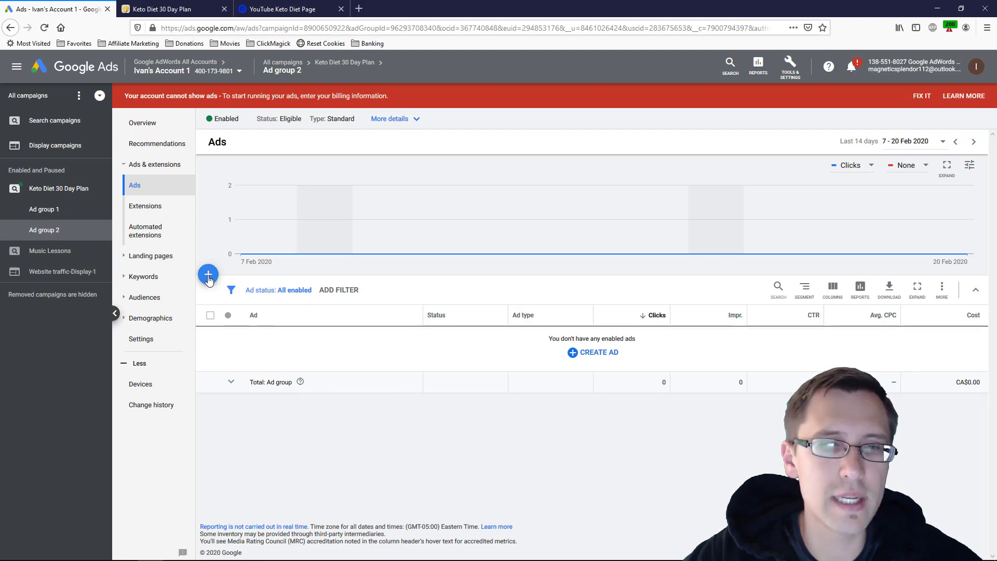
pyautogui.click(208, 275)
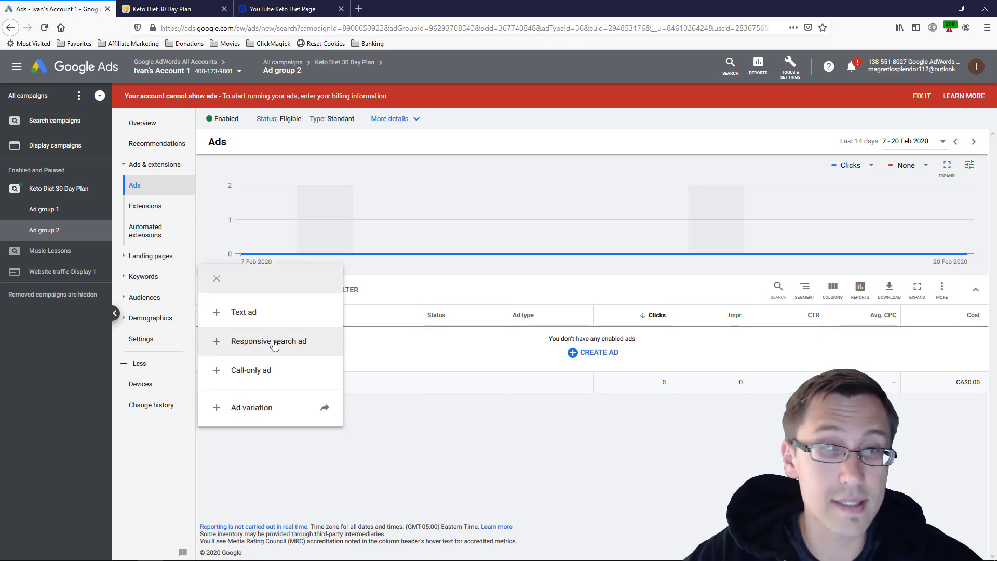
pyautogui.click(269, 341)
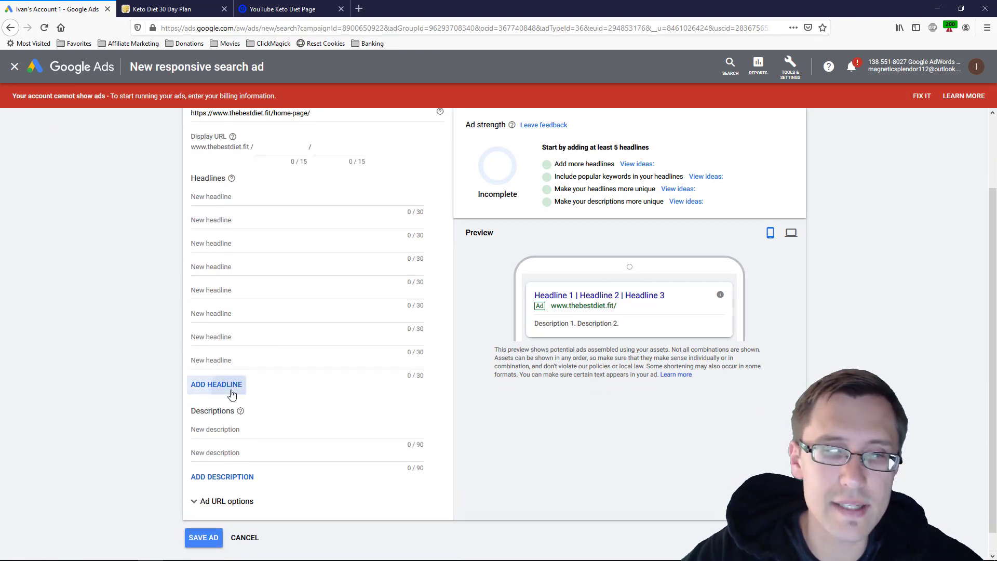
# Step: Expand the ad's headline slots to fifteen fields
pyautogui.scroll(-3)
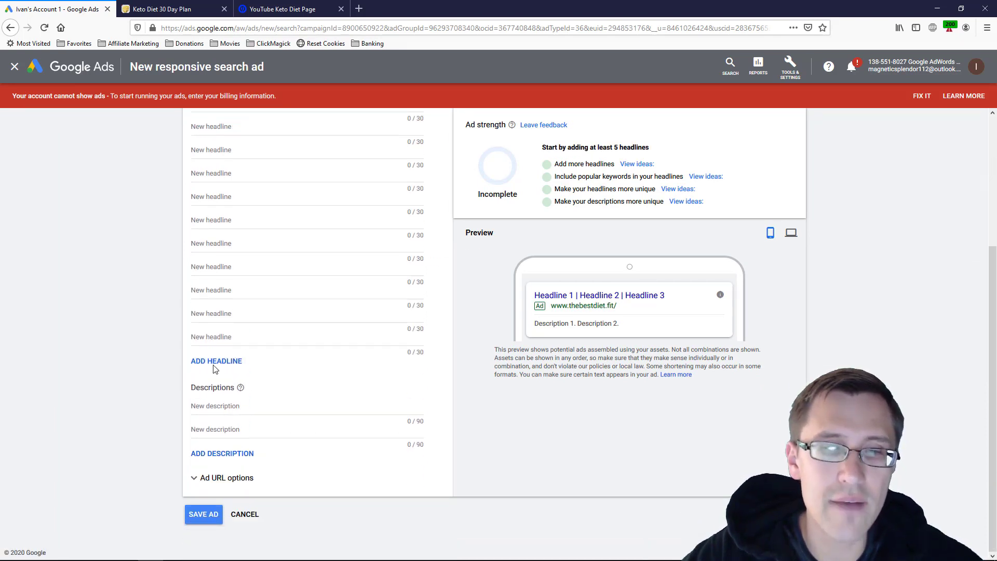
pyautogui.click(217, 362)
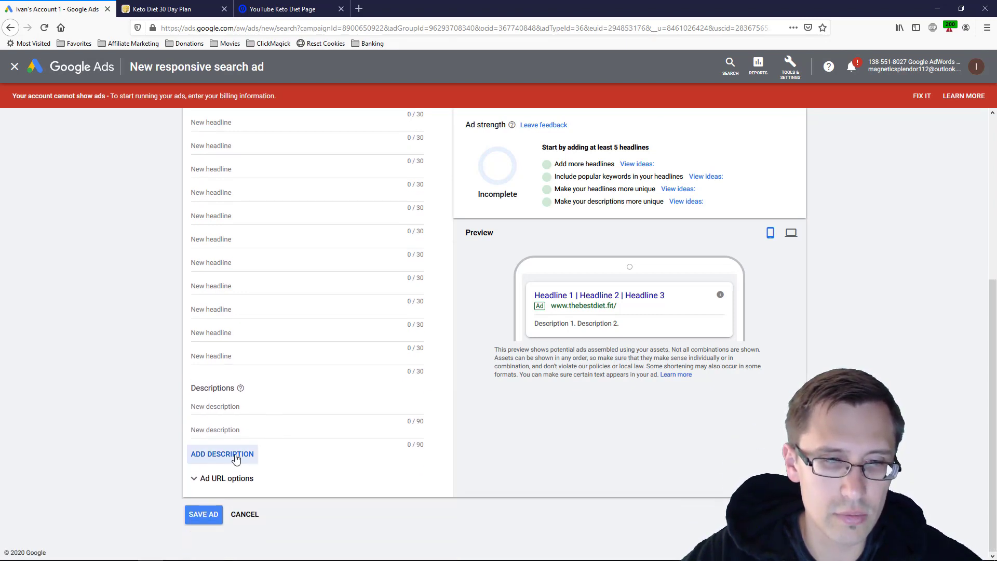
pyautogui.scroll(3)
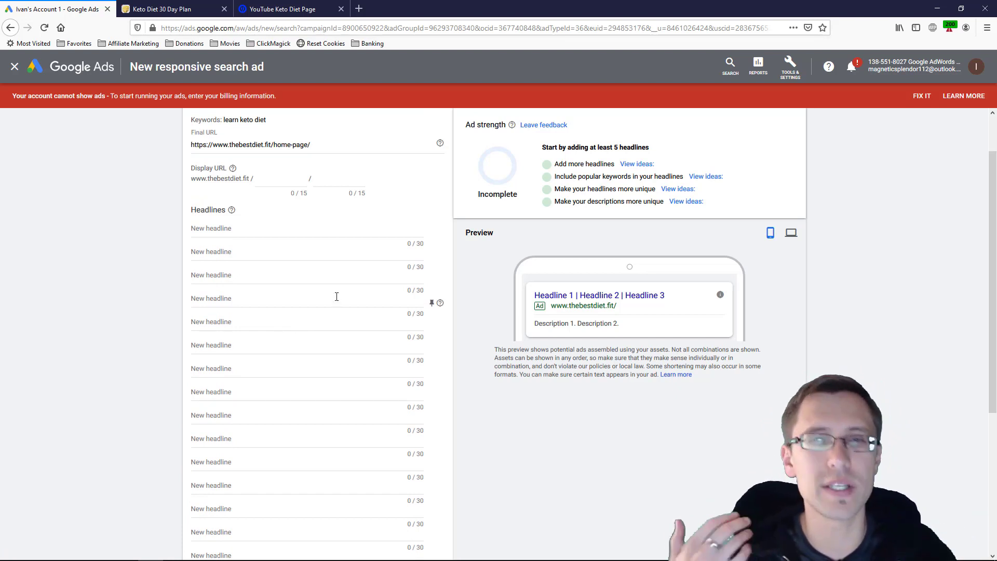
pyautogui.scroll(-3)
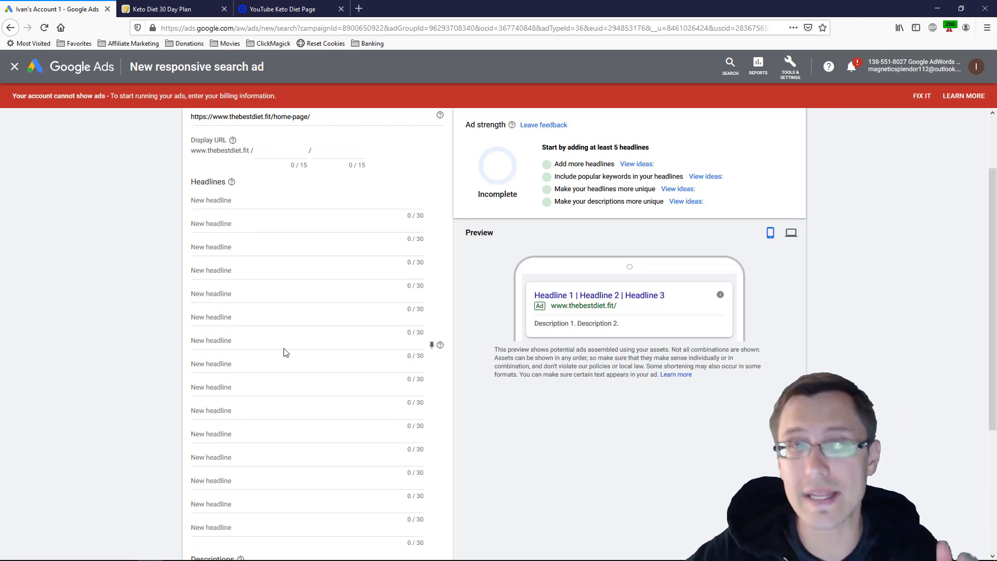
pyautogui.moveTo(428, 206)
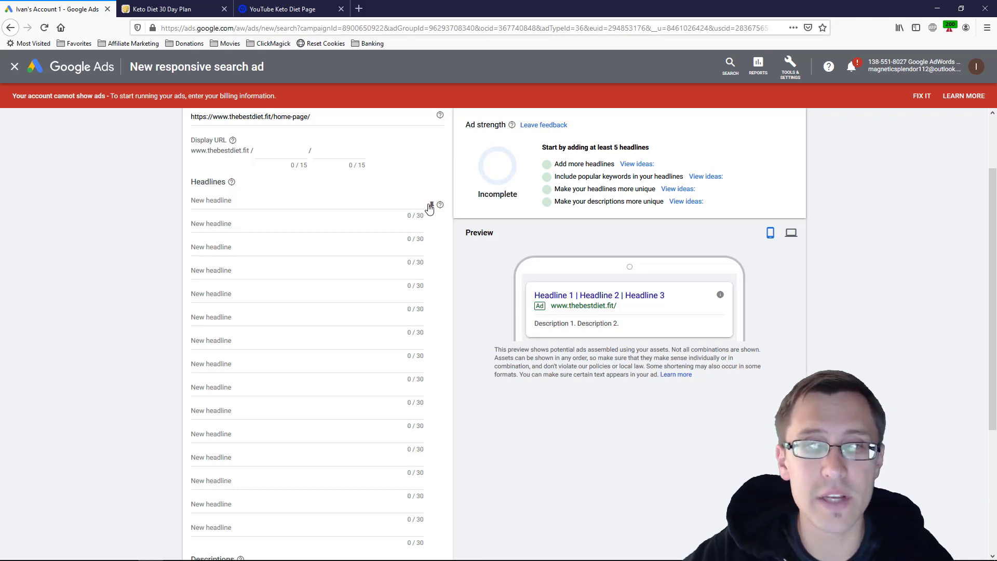
pyautogui.moveTo(434, 208)
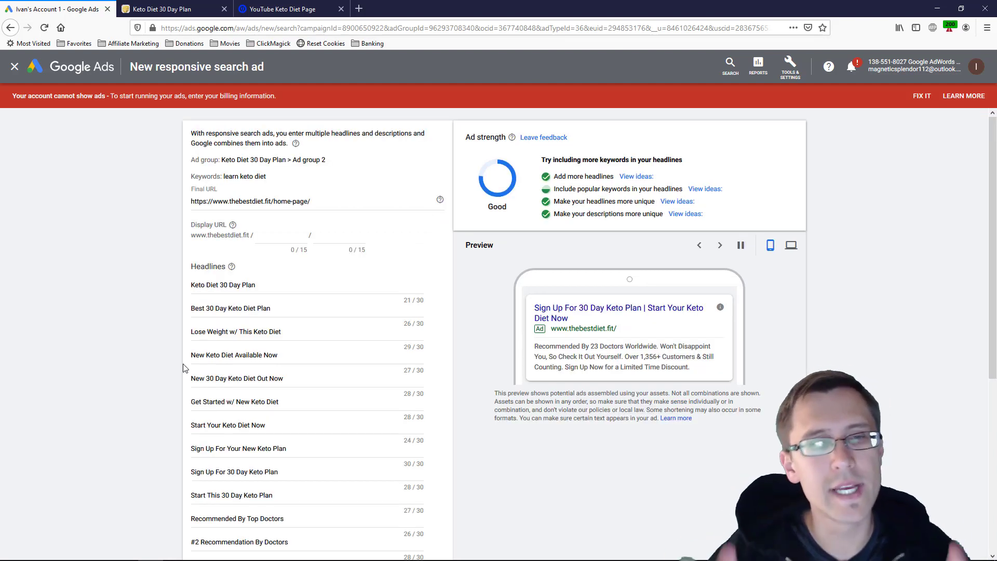
pyautogui.scroll(-3)
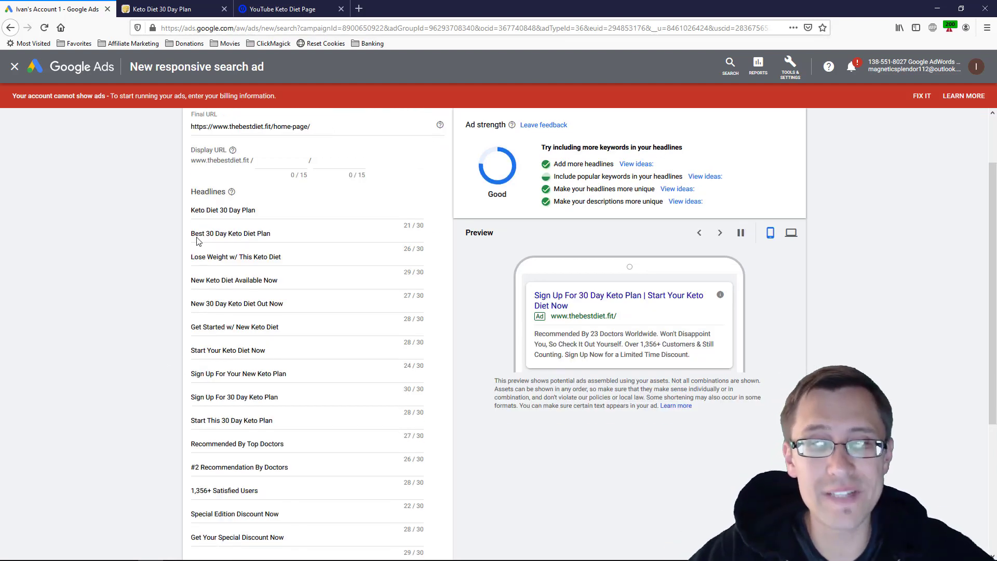
pyautogui.scroll(-3)
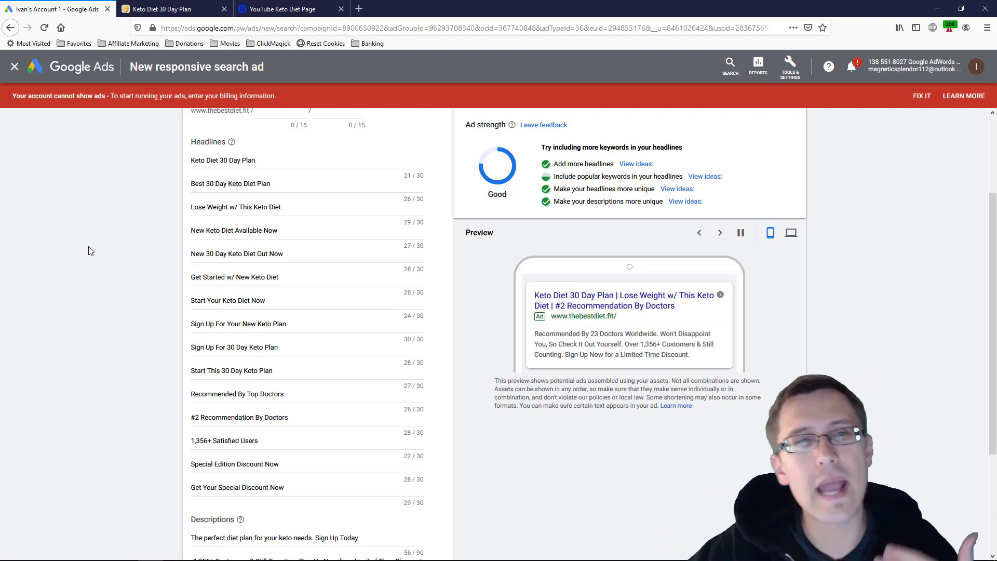
pyautogui.click(234, 162)
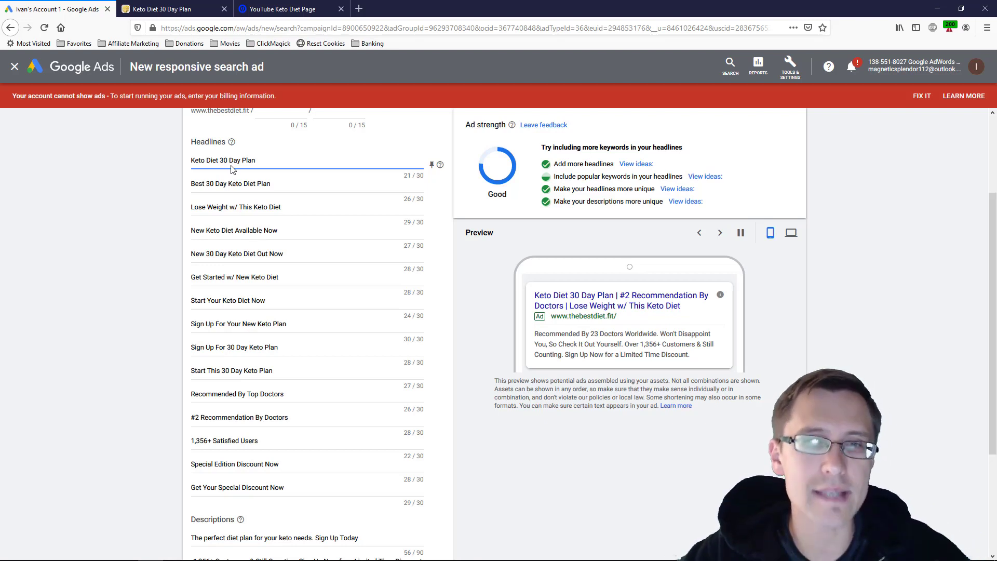
pyautogui.moveTo(148, 247)
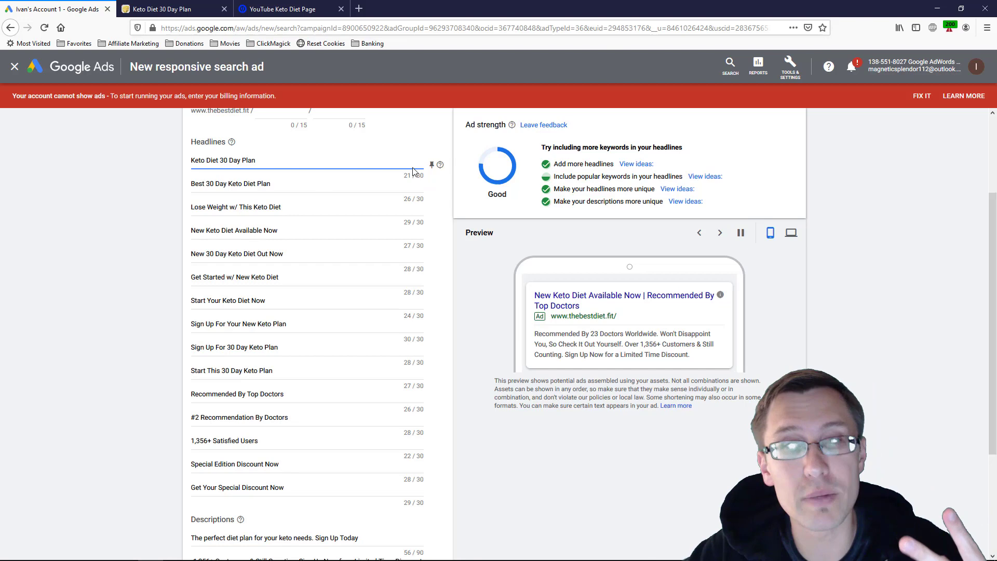
pyautogui.scroll(-3)
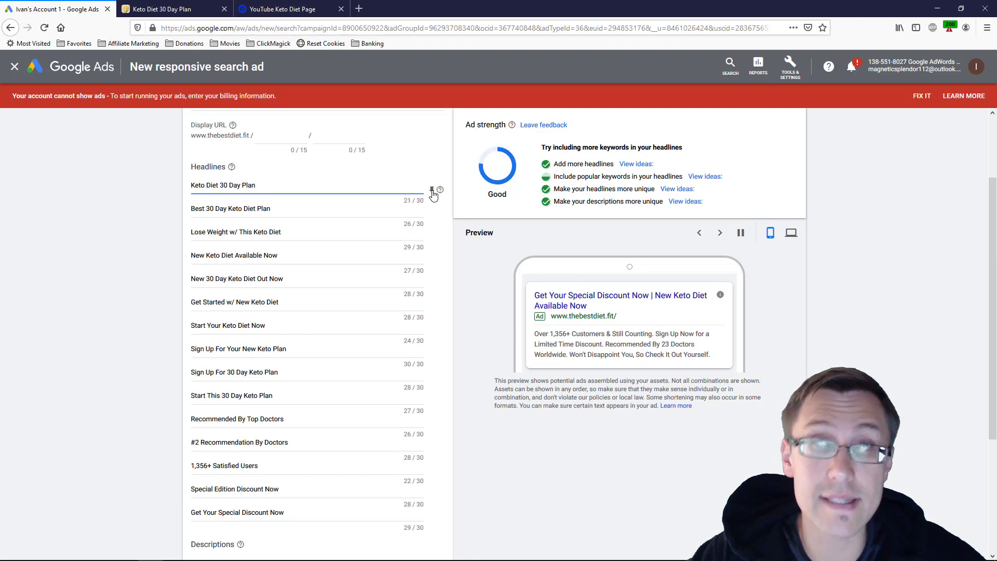
pyautogui.click(432, 192)
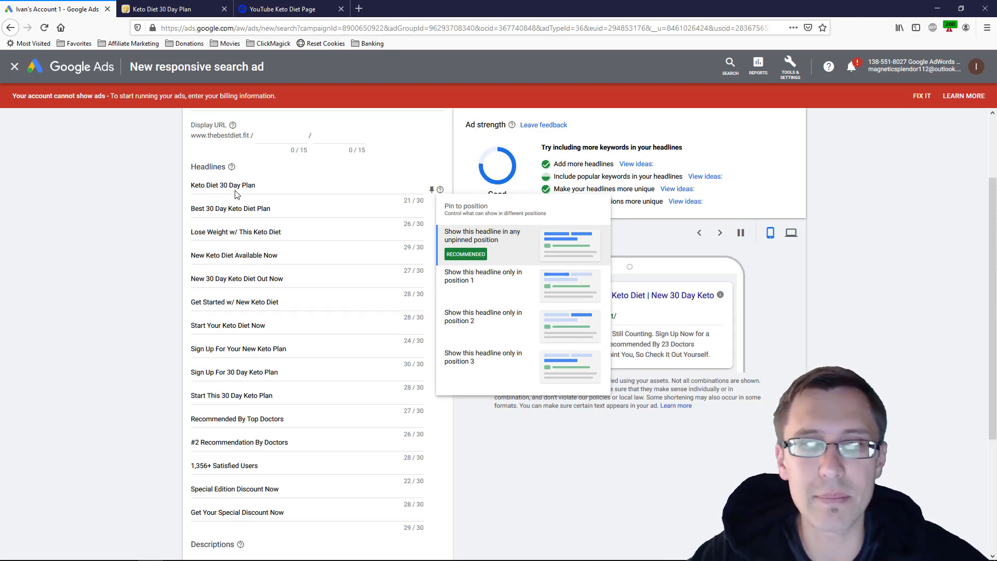
pyautogui.moveTo(458, 289)
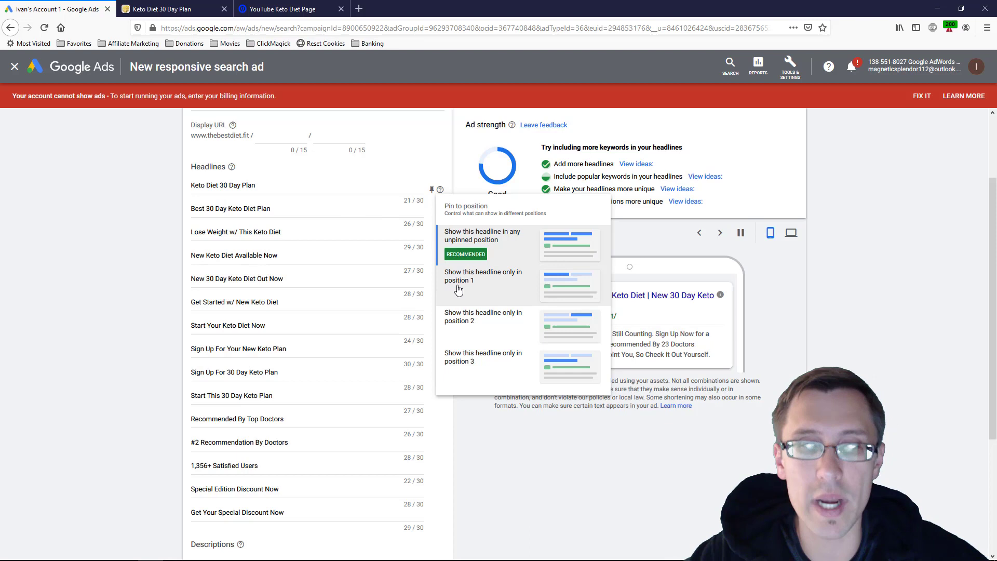
pyautogui.click(483, 277)
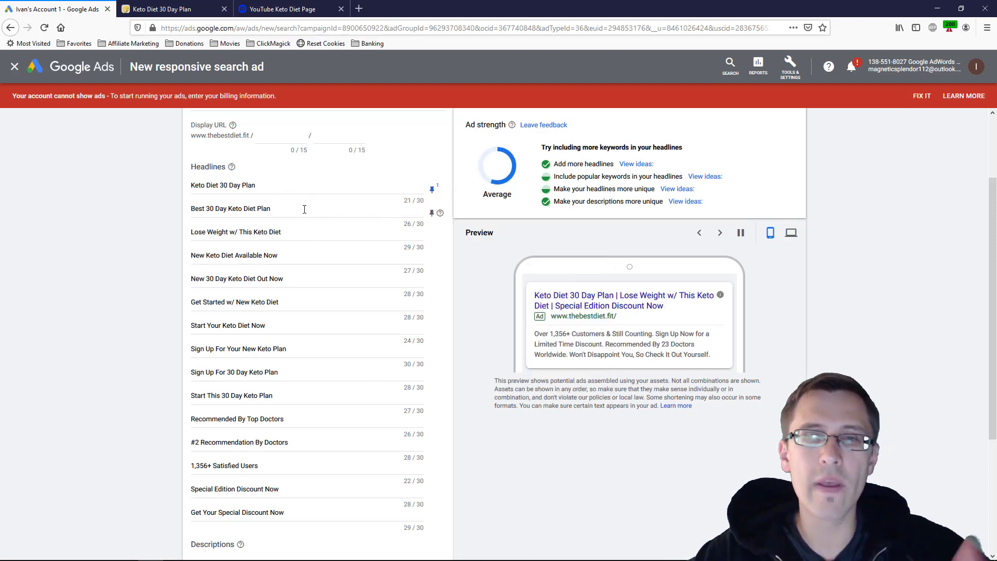
pyautogui.moveTo(292, 249)
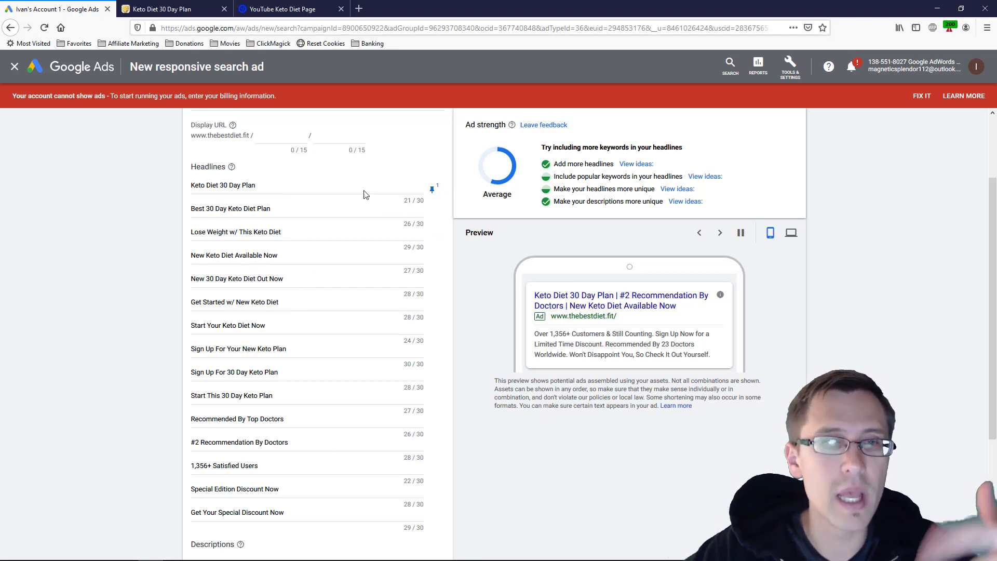
pyautogui.moveTo(432, 188)
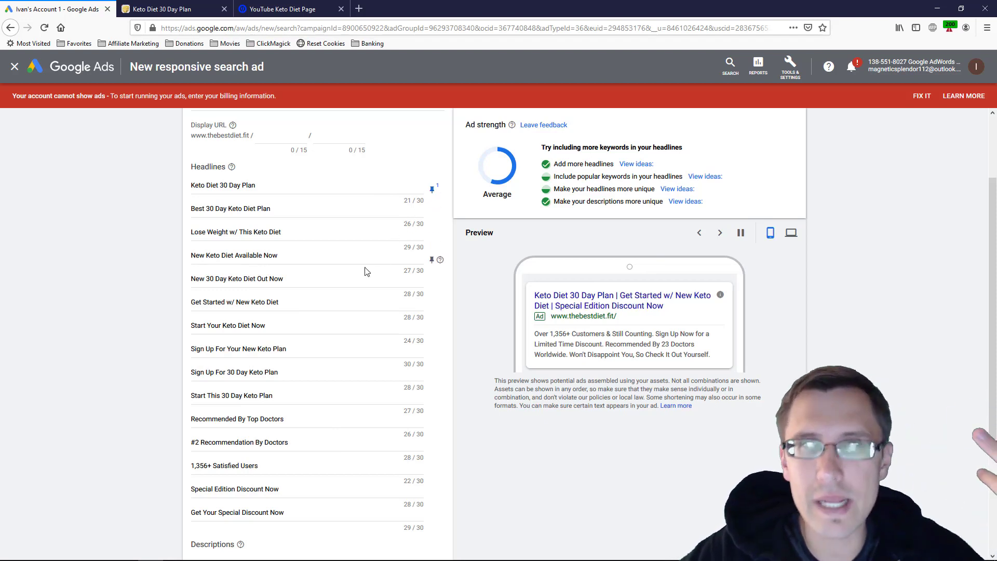
pyautogui.scroll(-3)
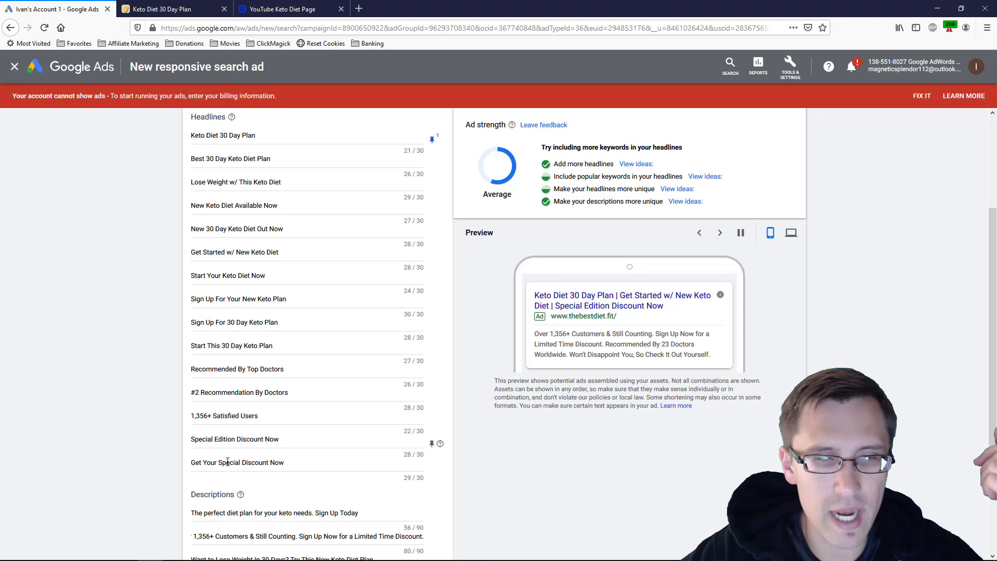
pyautogui.doubleClick(237, 462)
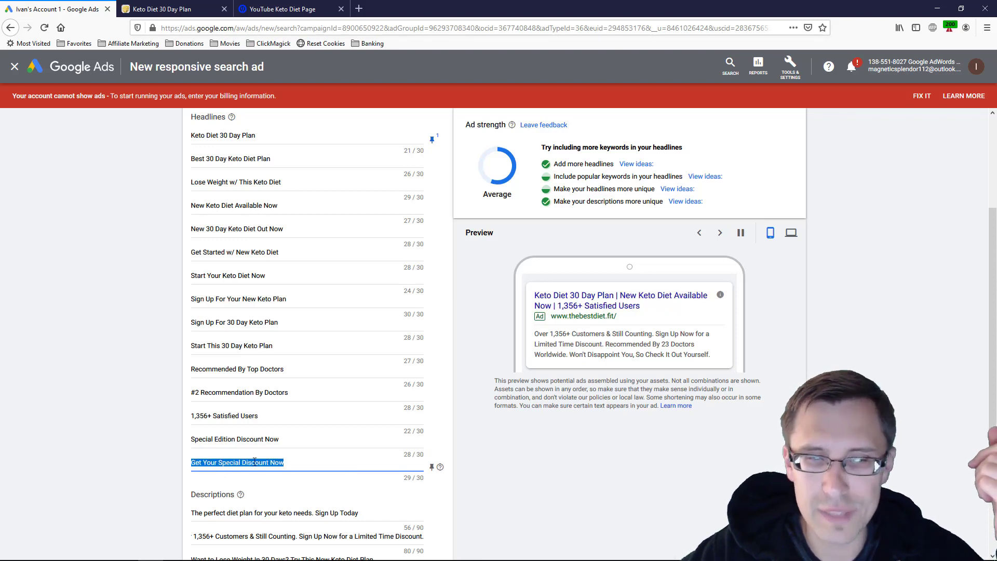
pyautogui.doubleClick(250, 439)
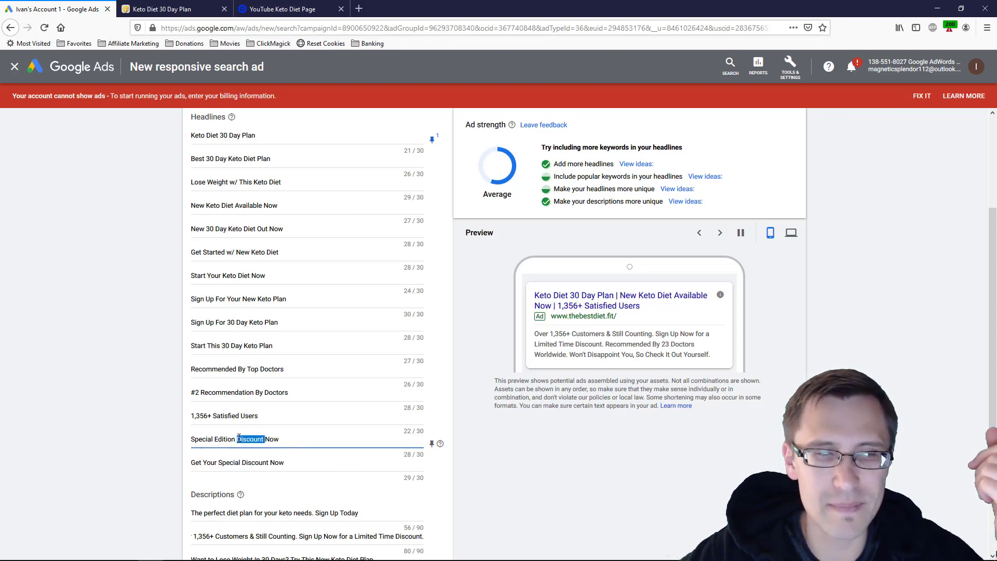
pyautogui.tripleClick(249, 439)
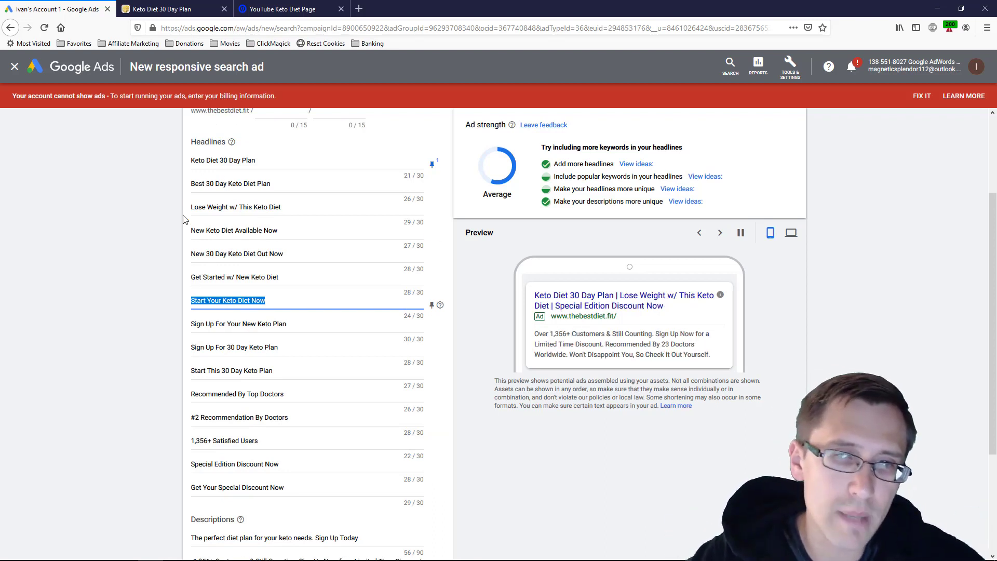
pyautogui.moveTo(136, 245)
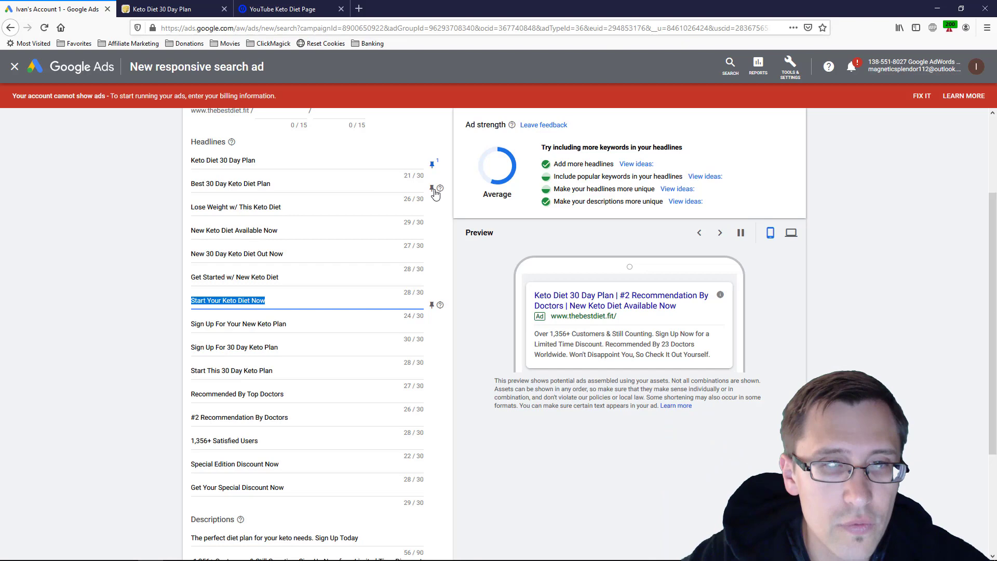
# Step: Pin headlines Best 30 Day Keto Diet Plan, Get Started w/ New Keto Diet and New Keto Diet Available Now to position 1
pyautogui.click(430, 188)
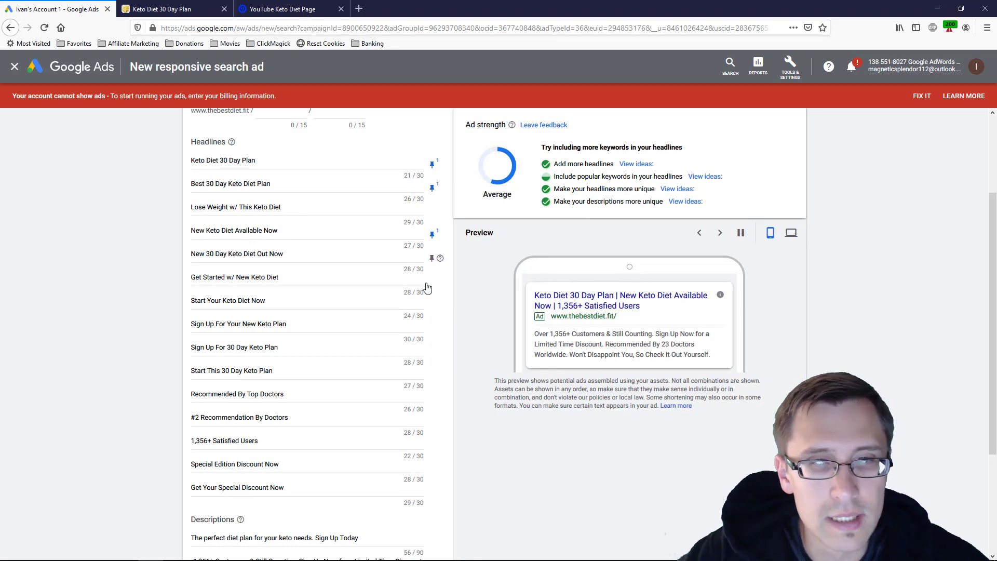
pyautogui.click(720, 232)
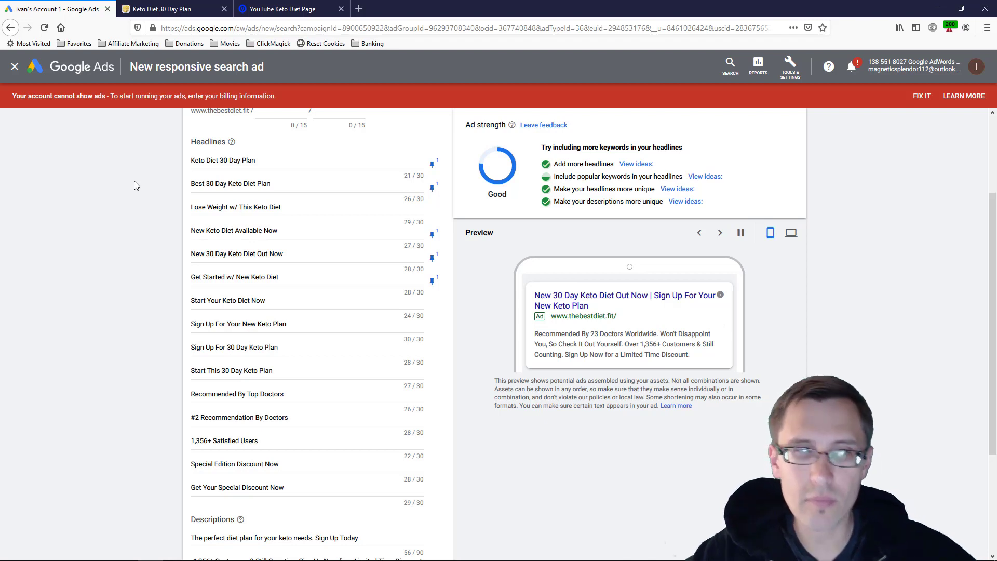
pyautogui.click(235, 207)
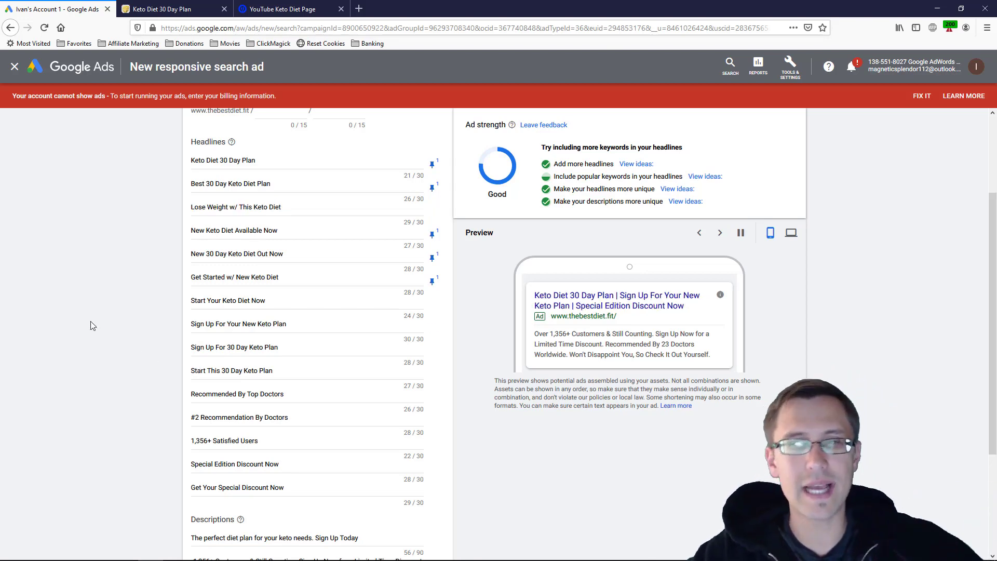
pyautogui.moveTo(447, 237)
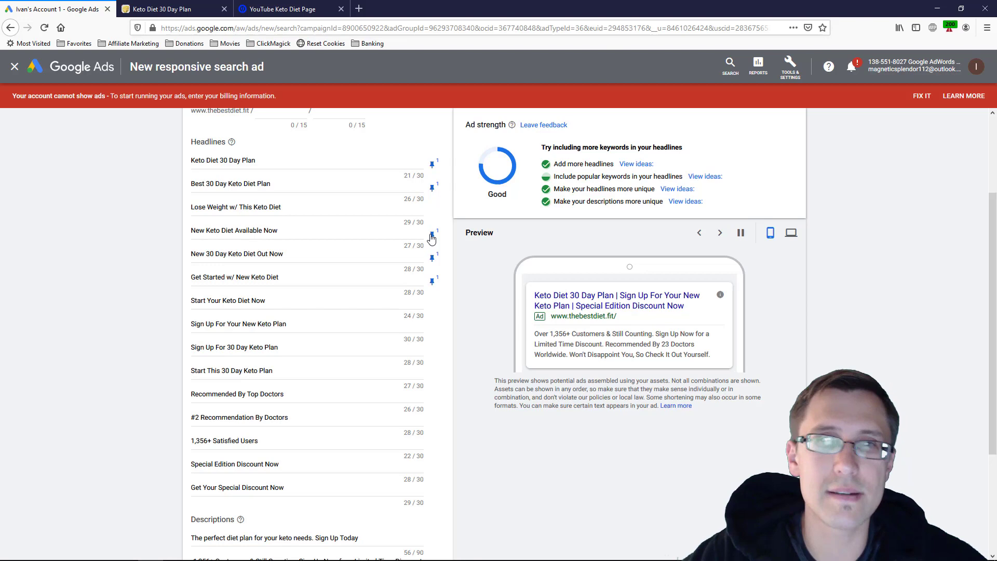
pyautogui.click(432, 235)
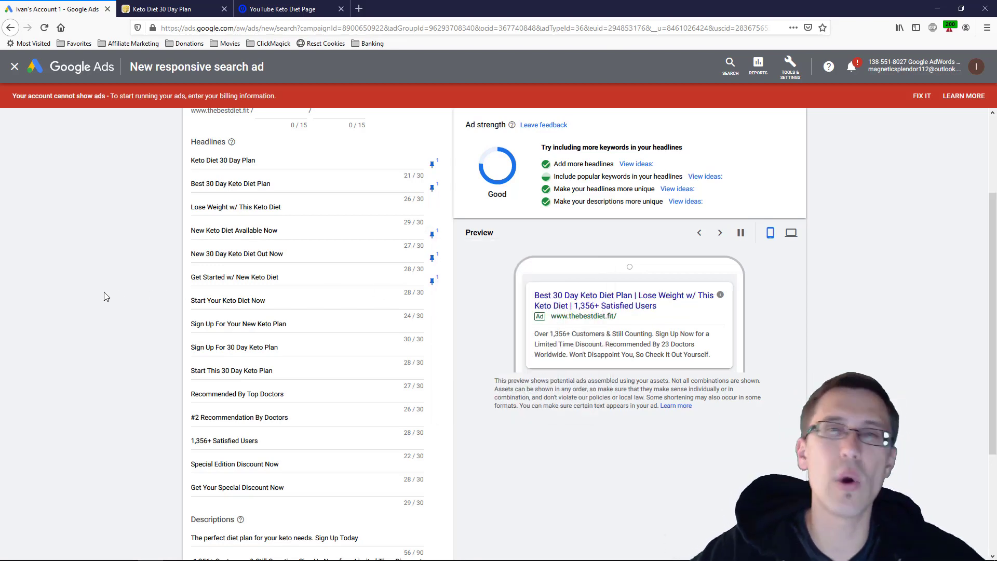
pyautogui.click(720, 233)
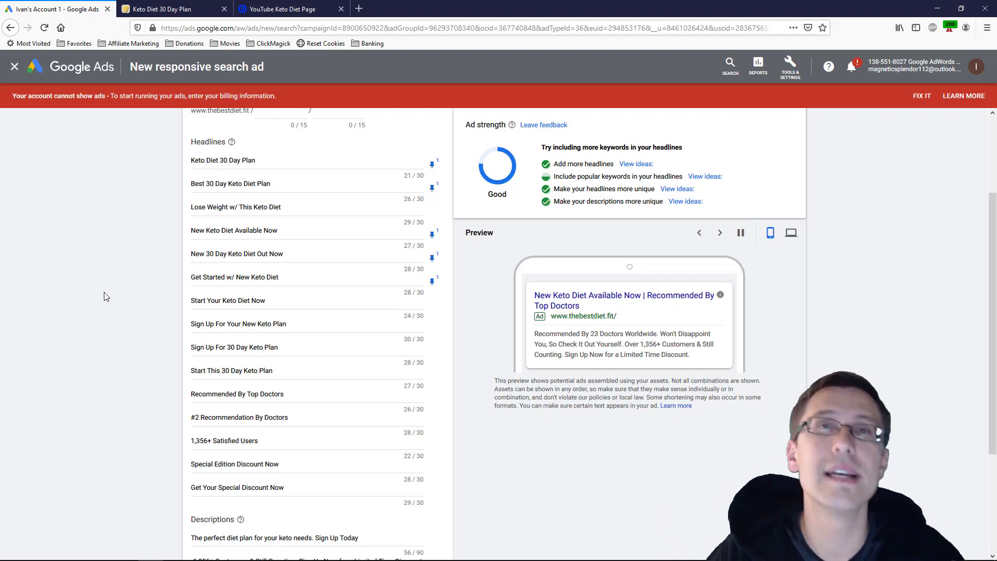
pyautogui.click(720, 233)
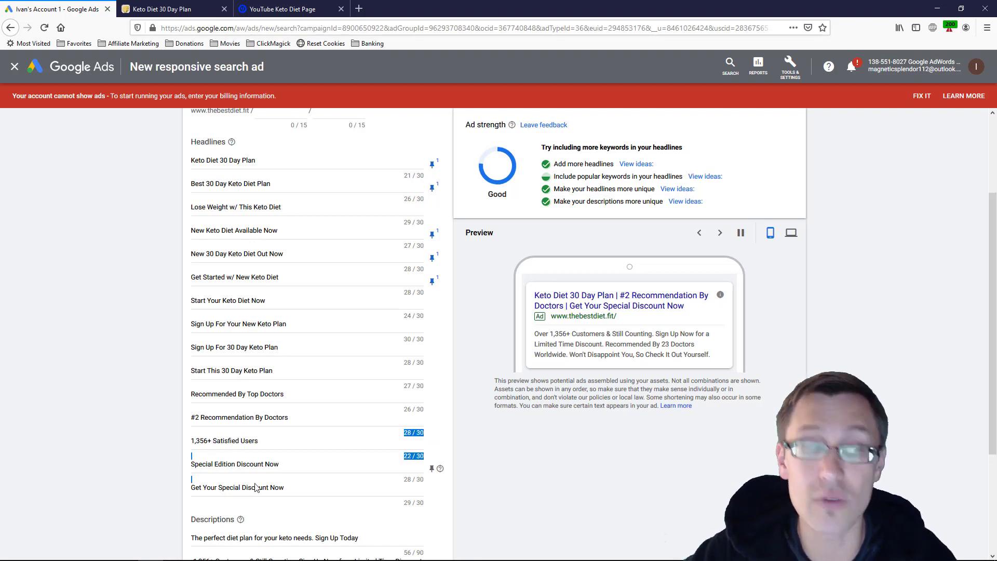
# Step: Review the rest of the ad form down to the descriptions with ad strength at Good
pyautogui.scroll(-3)
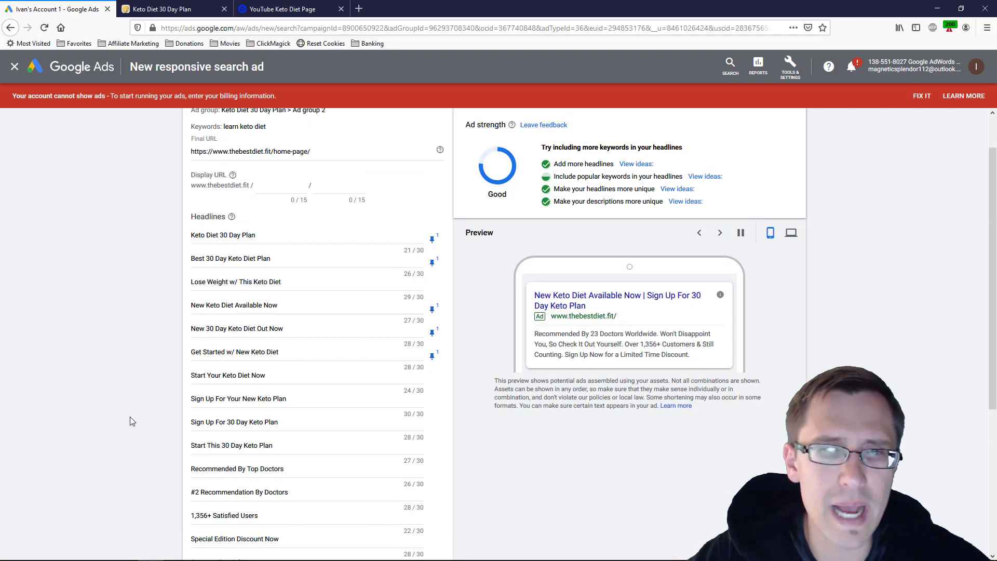
pyautogui.scroll(-3)
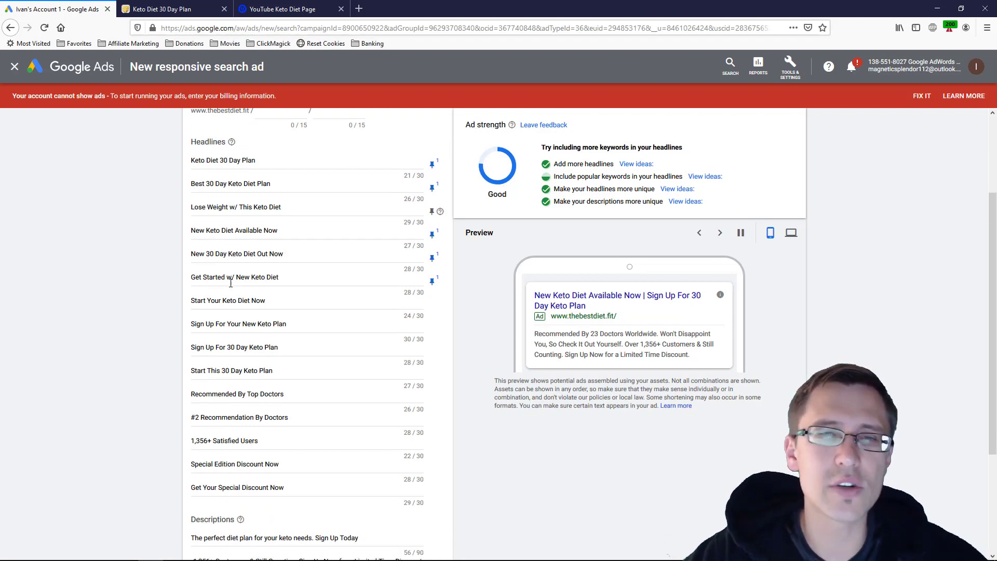
pyautogui.scroll(-3)
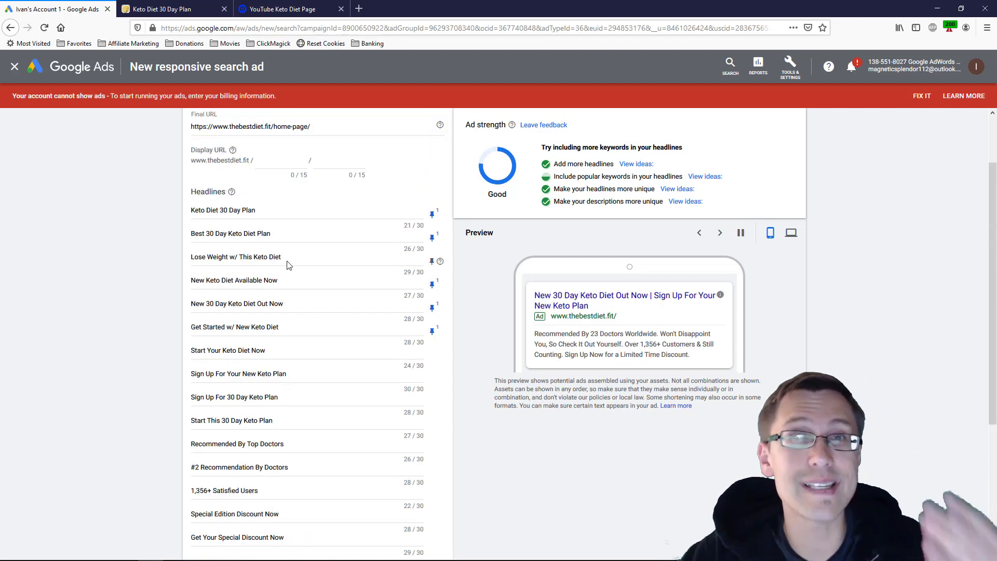
pyautogui.scroll(-3)
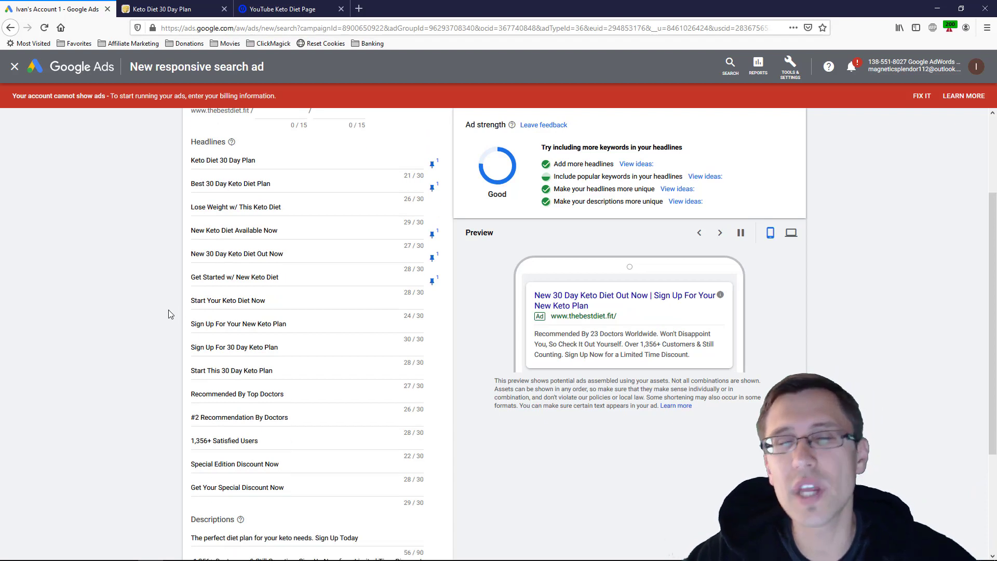
pyautogui.moveTo(175, 314)
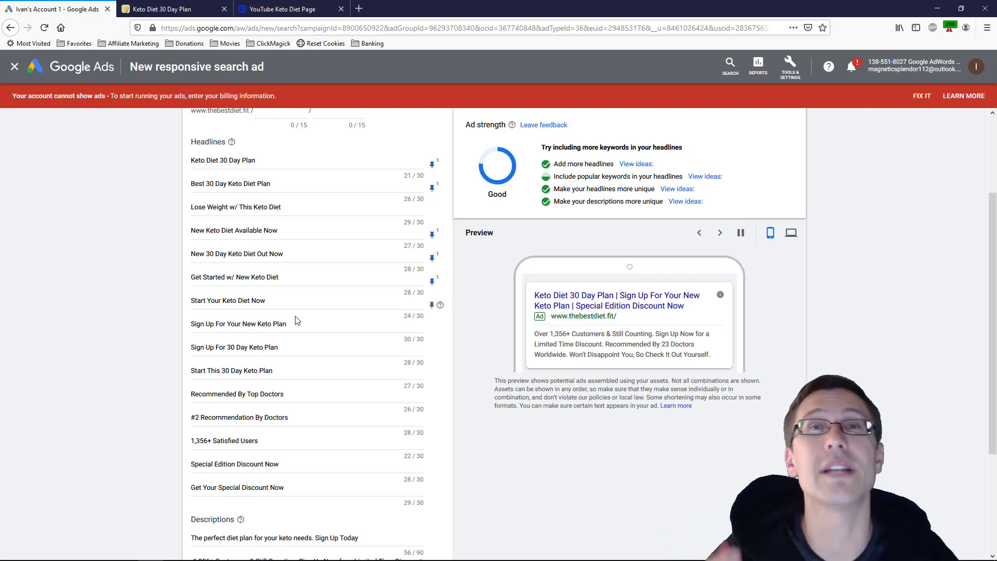
pyautogui.scroll(-3)
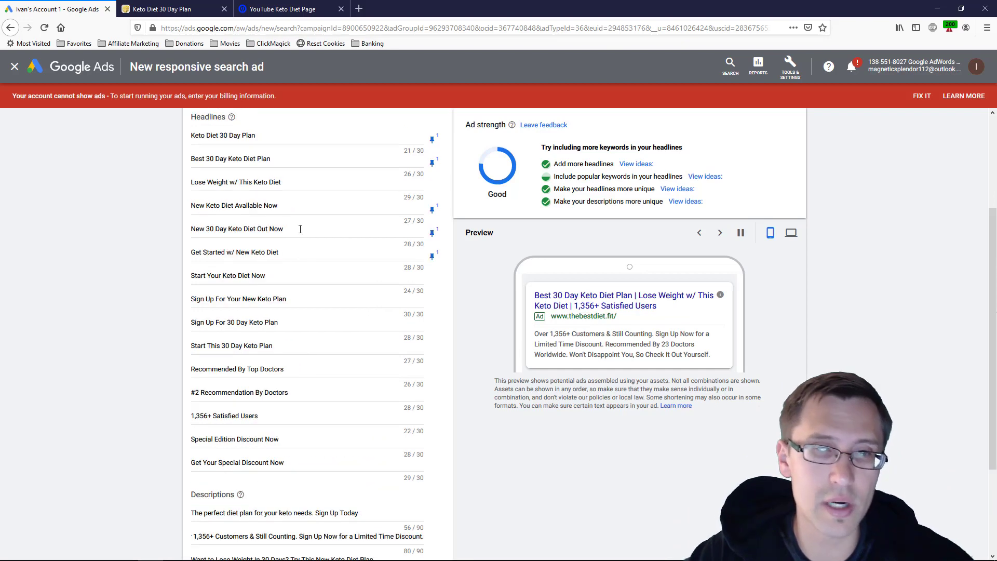
pyautogui.scroll(-3)
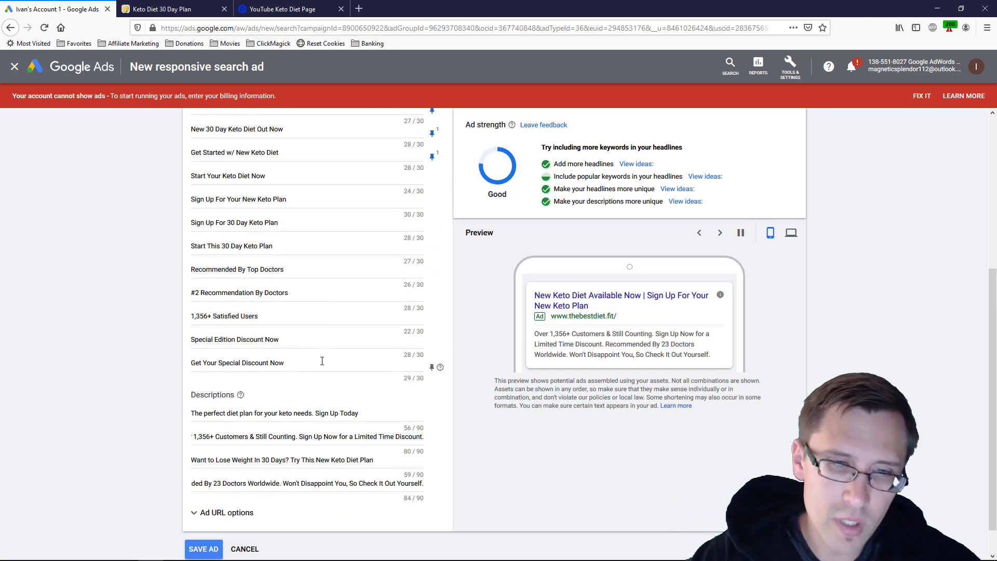
pyautogui.moveTo(430, 418)
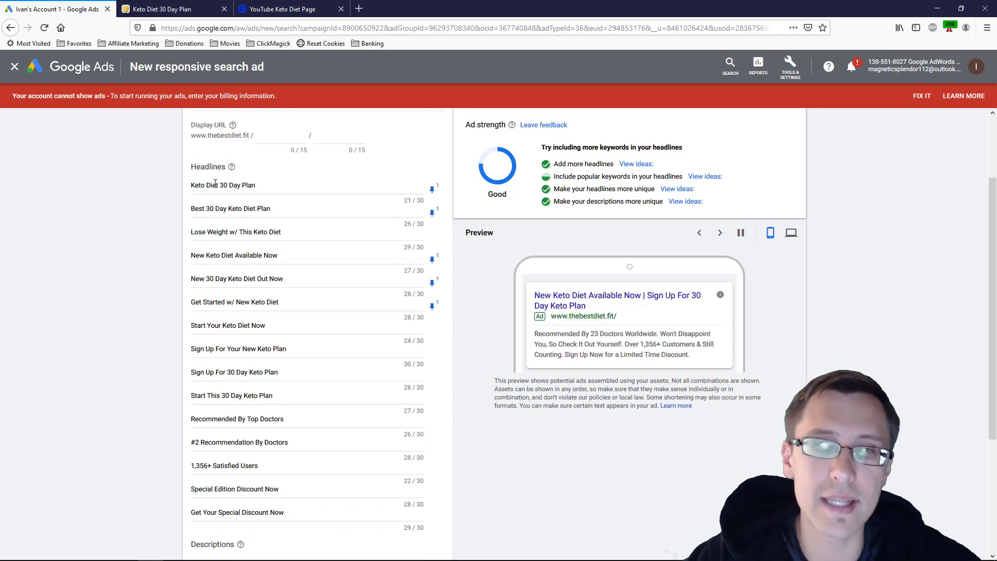
# Step: Review the reopened keto ad's headlines and four descriptions
pyautogui.scroll(-3)
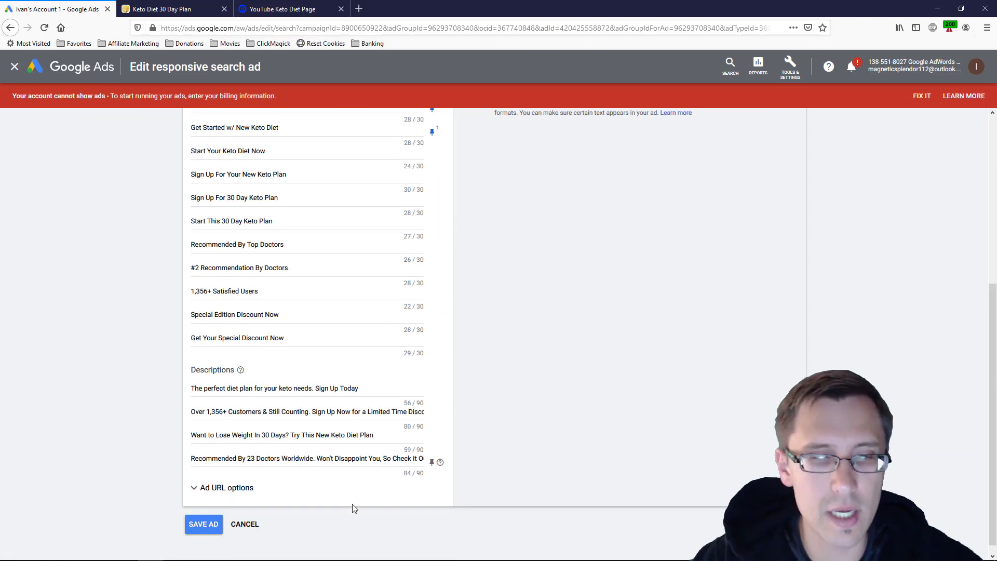
# Step: Save the keto ad and view its Assets table of headlines with pinning positions
pyautogui.click(203, 524)
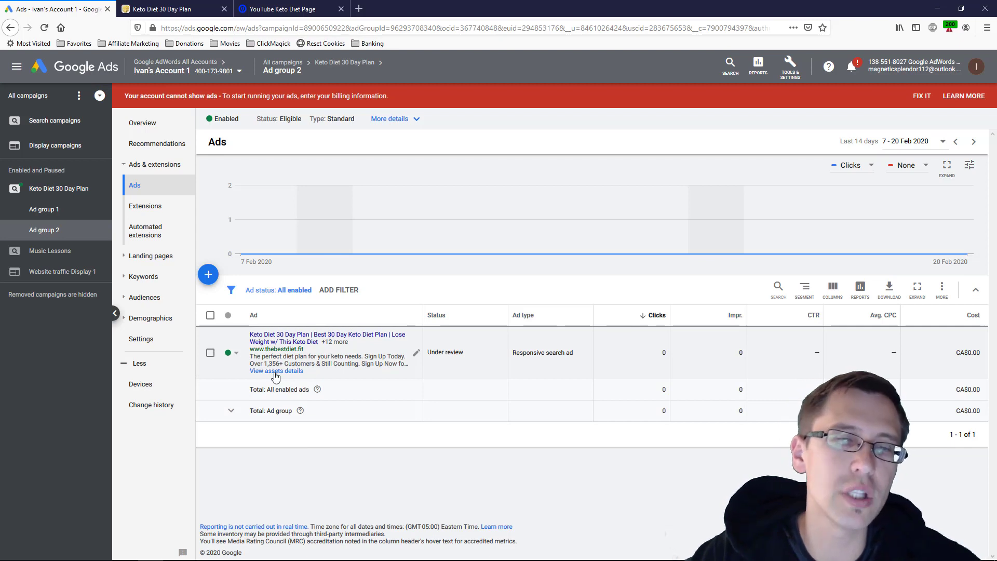
pyautogui.moveTo(297, 376)
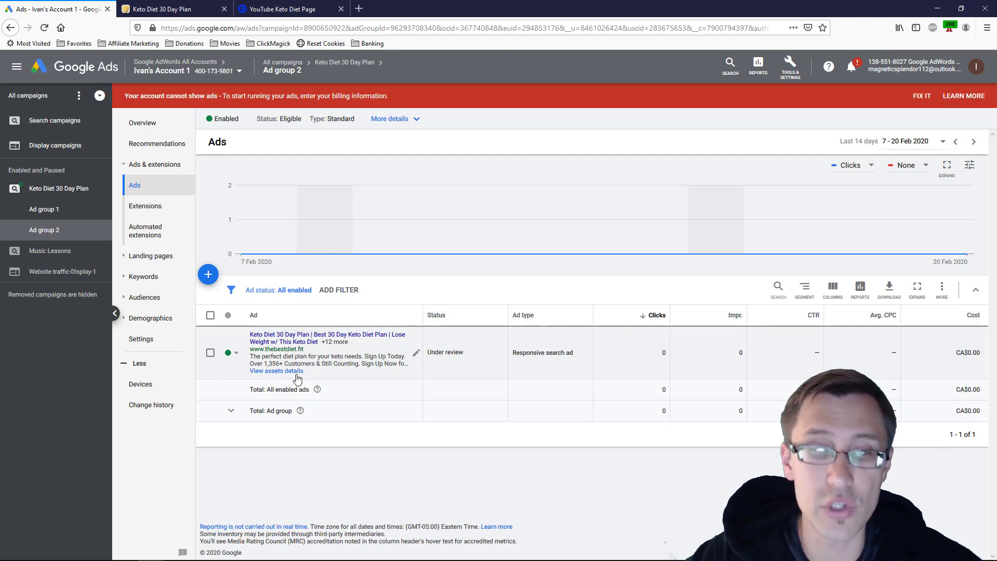
pyautogui.moveTo(416, 353)
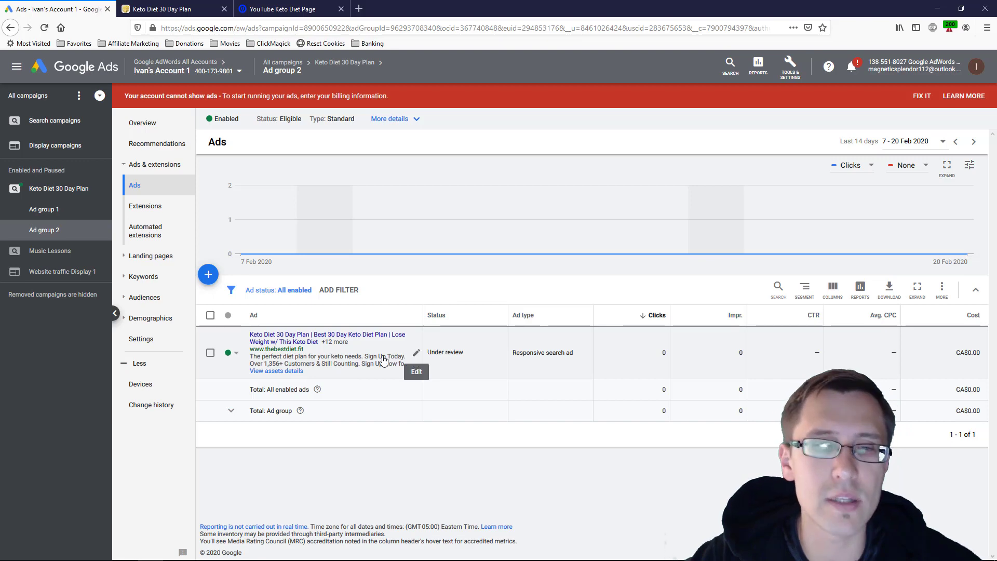
pyautogui.click(276, 370)
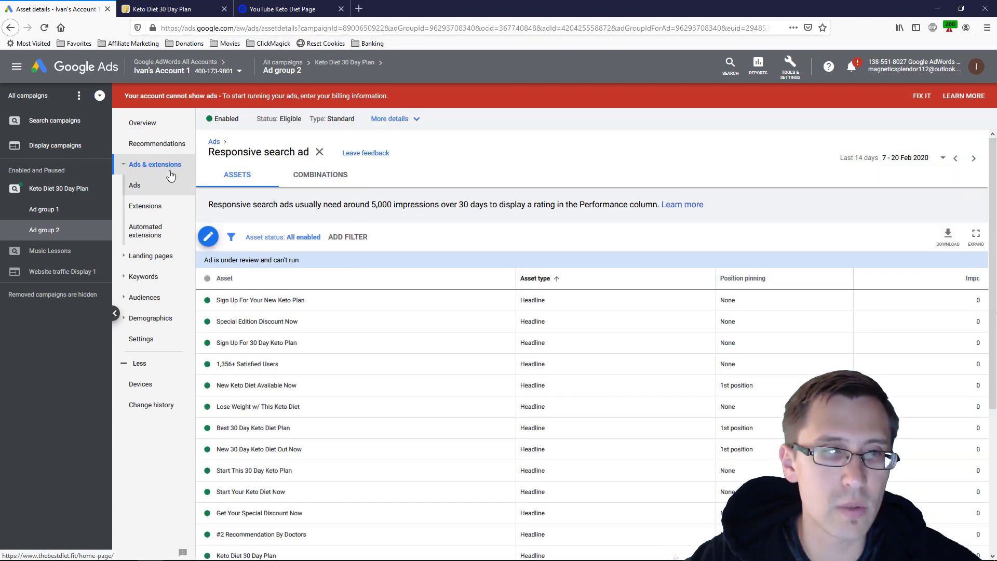
pyautogui.click(134, 185)
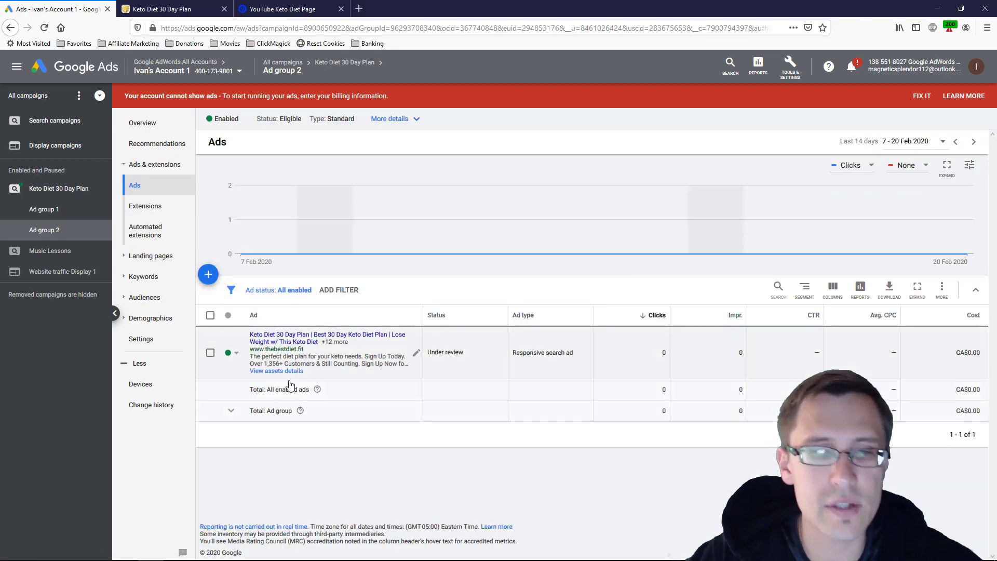
pyautogui.click(415, 352)
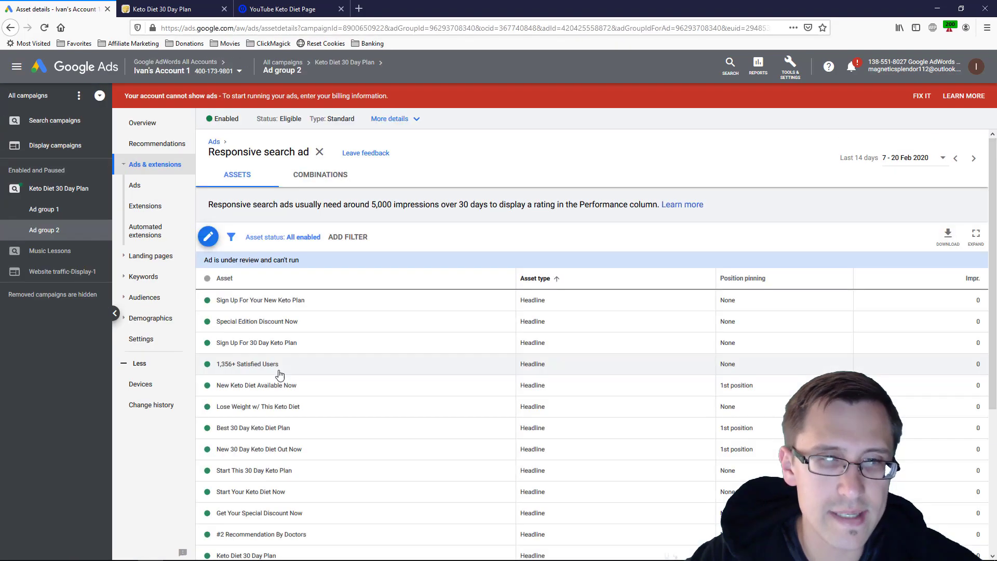
pyautogui.moveTo(935, 420)
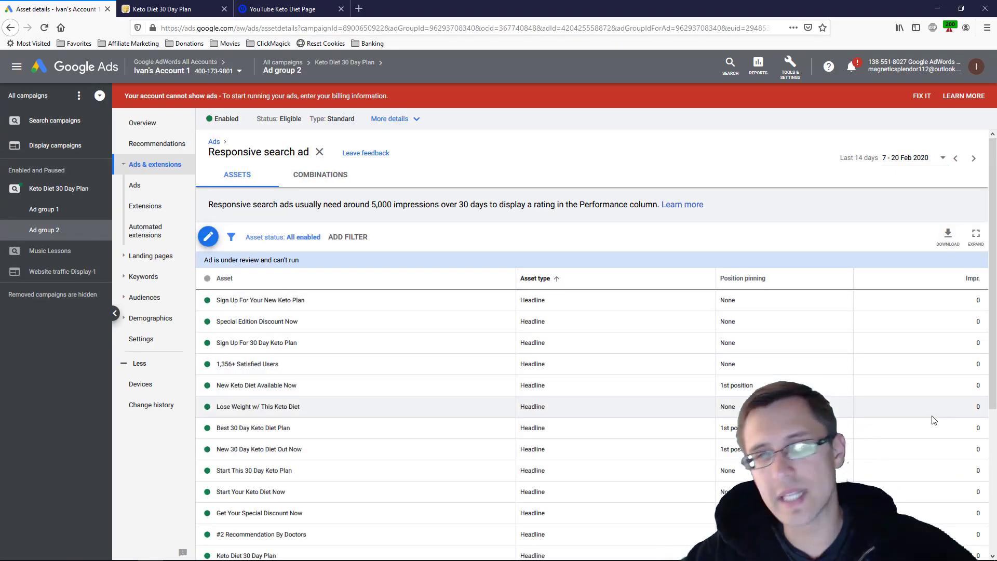
# Step: Switch from the headline assets list to the ad's Combinations view
pyautogui.scroll(-3)
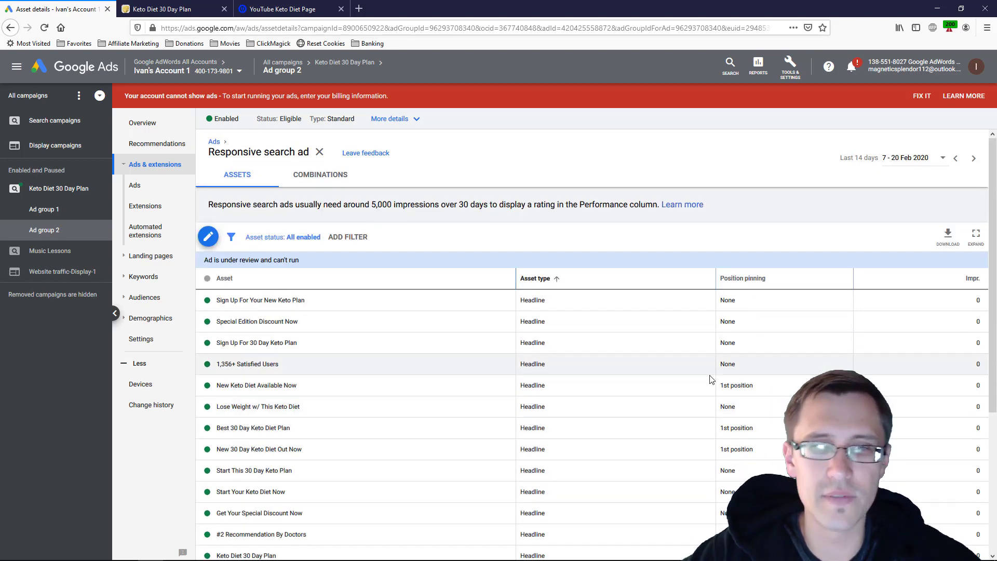
pyautogui.moveTo(750, 370)
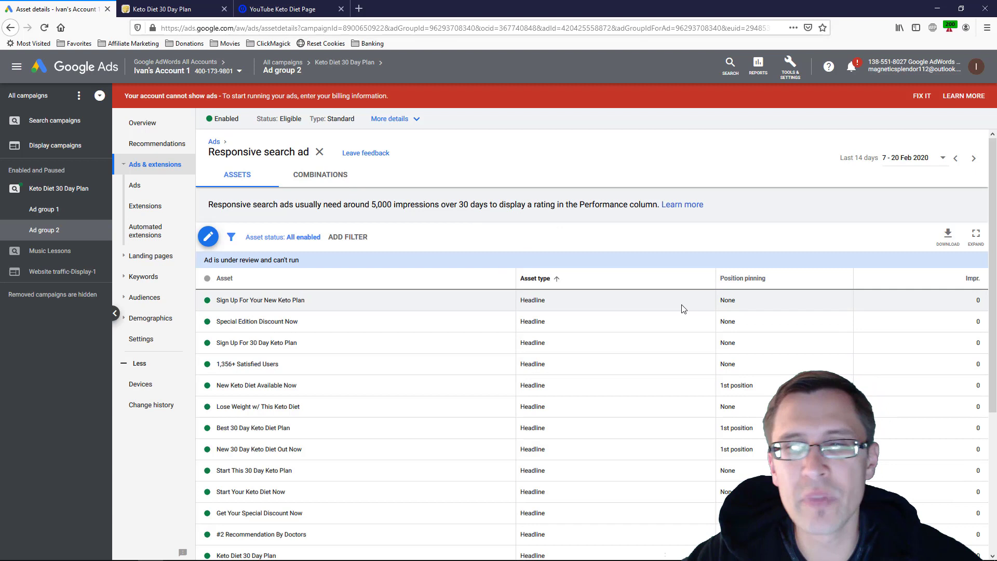
pyautogui.moveTo(839, 321)
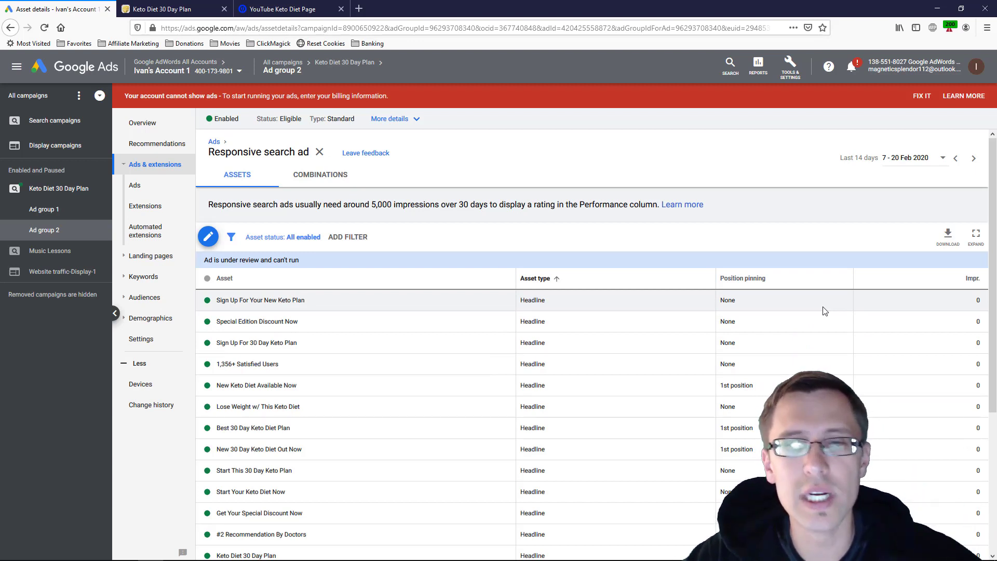
pyautogui.moveTo(283, 343)
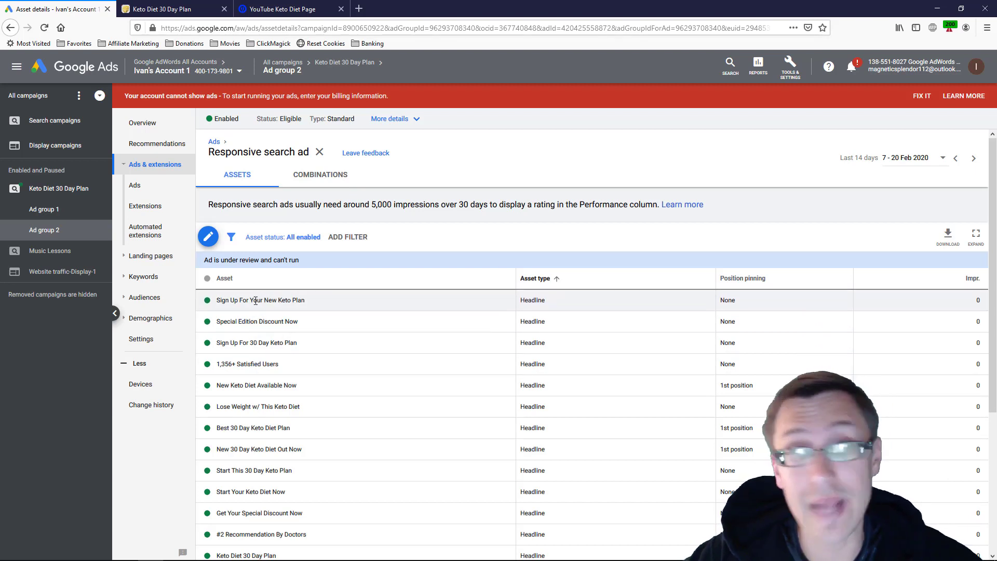
pyautogui.doubleClick(246, 301)
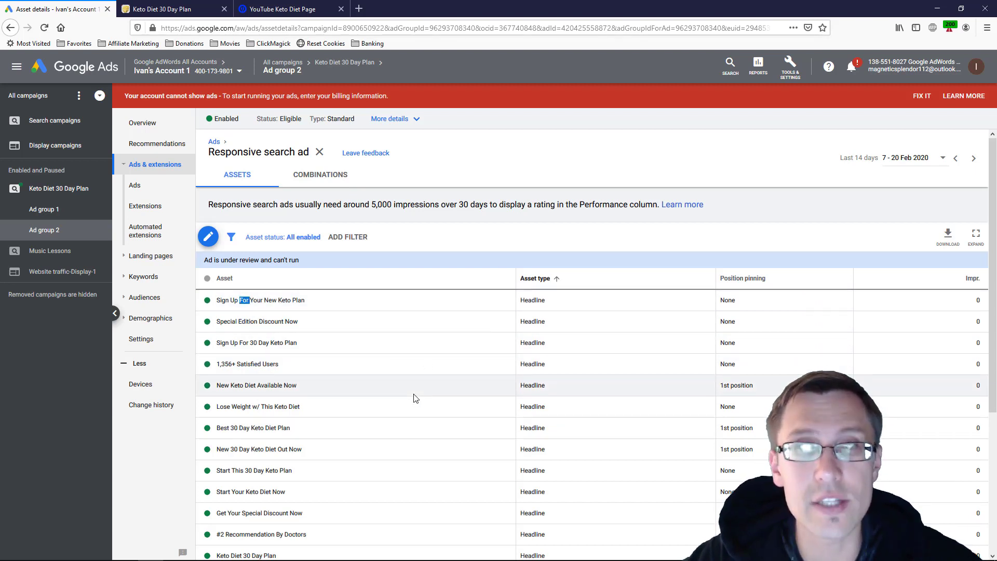
pyautogui.click(320, 175)
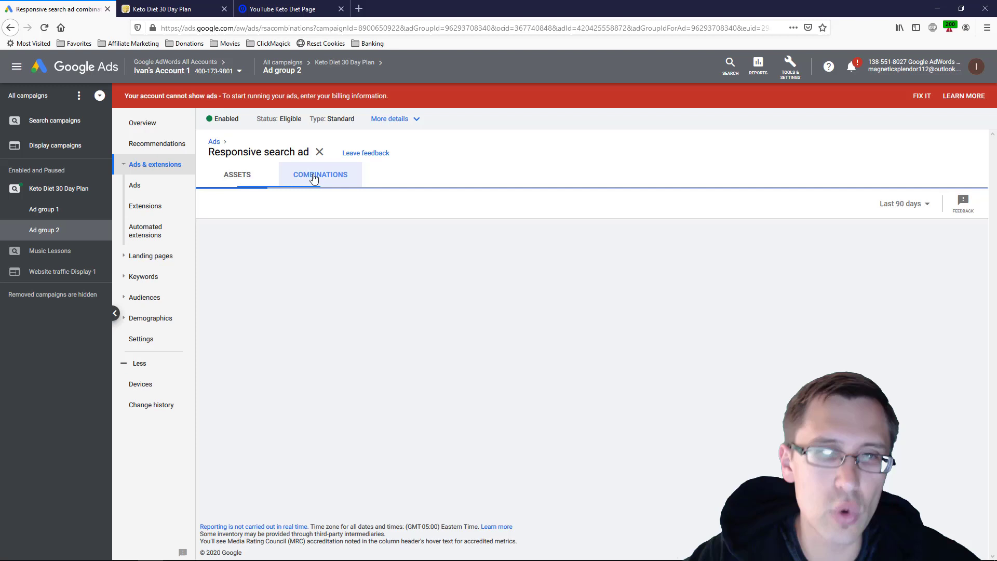
pyautogui.click(320, 174)
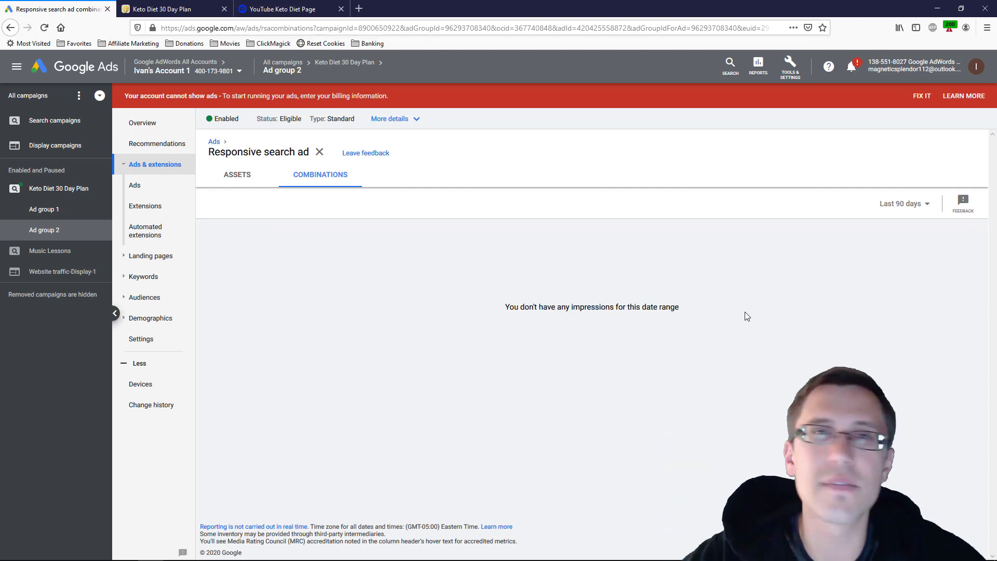
pyautogui.moveTo(250, 179)
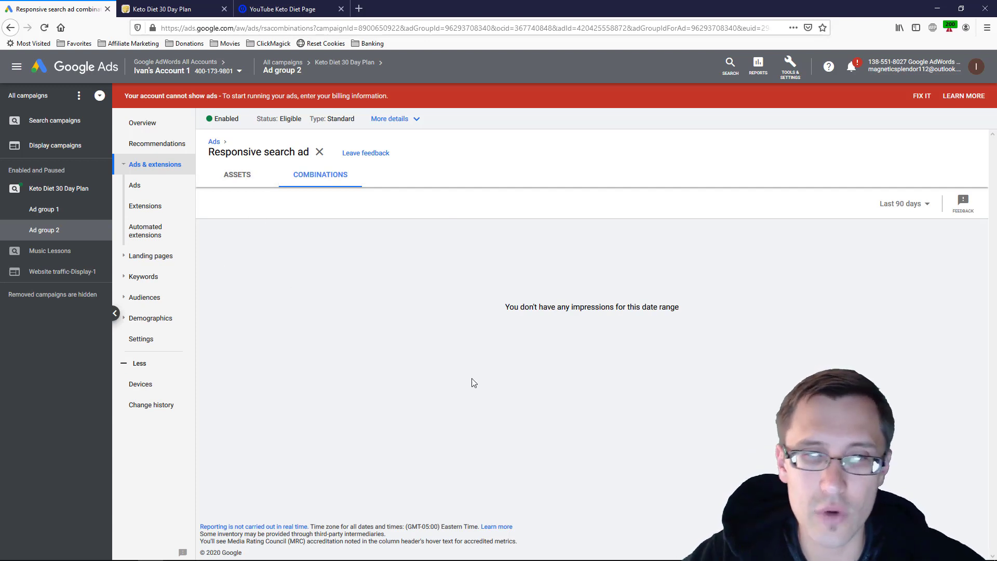
pyautogui.moveTo(422, 345)
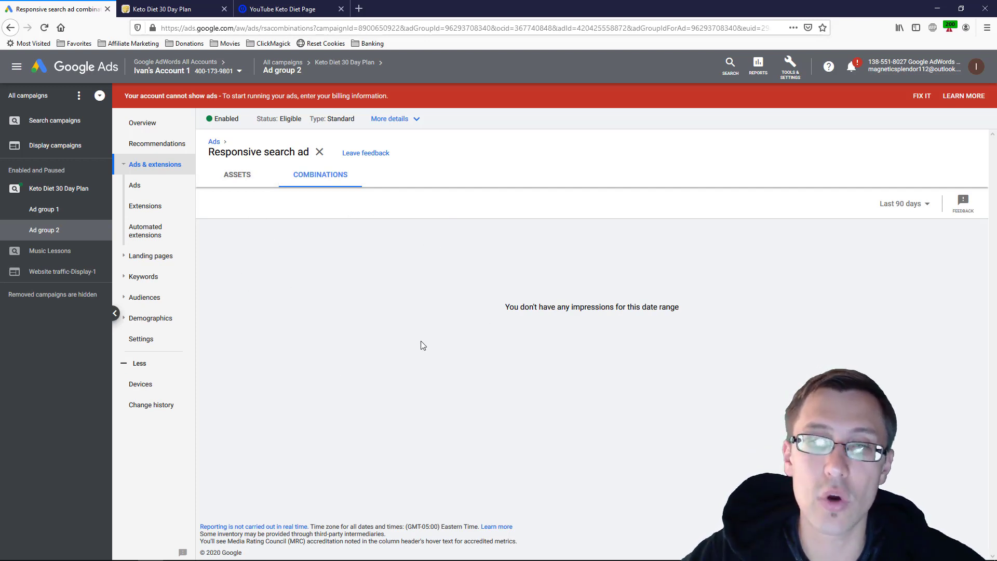
pyautogui.moveTo(805, 303)
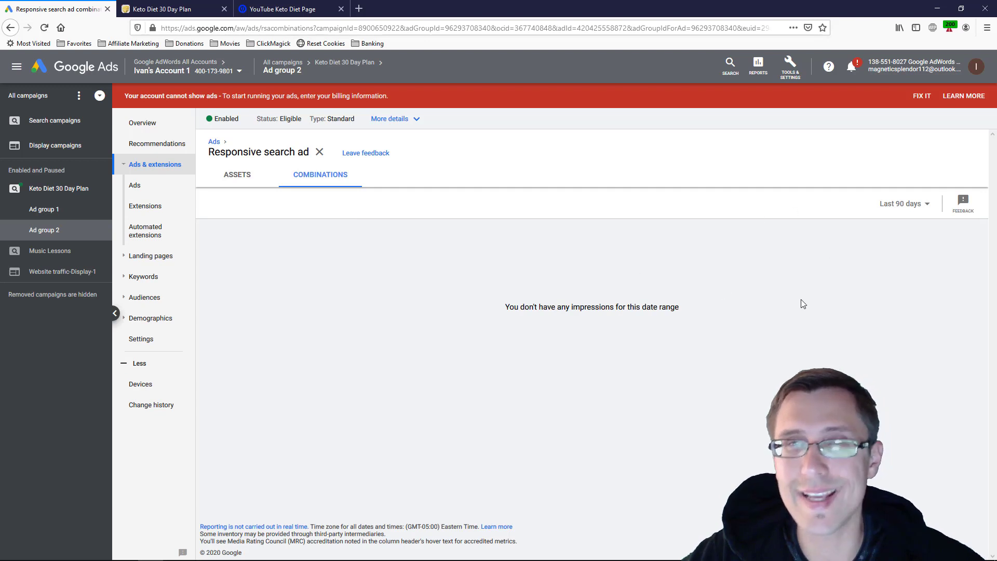
pyautogui.moveTo(581, 410)
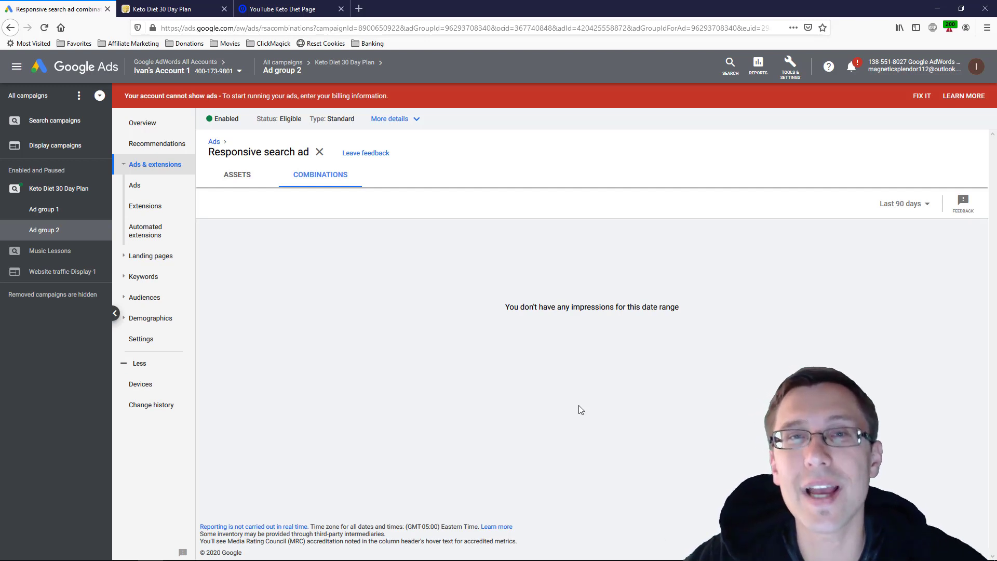
pyautogui.moveTo(502, 339)
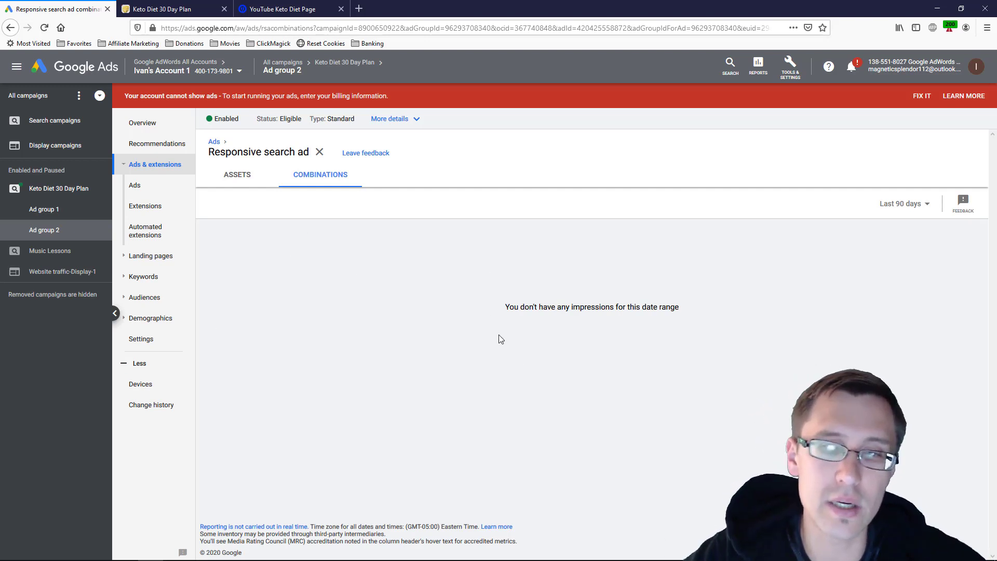
pyautogui.moveTo(628, 401)
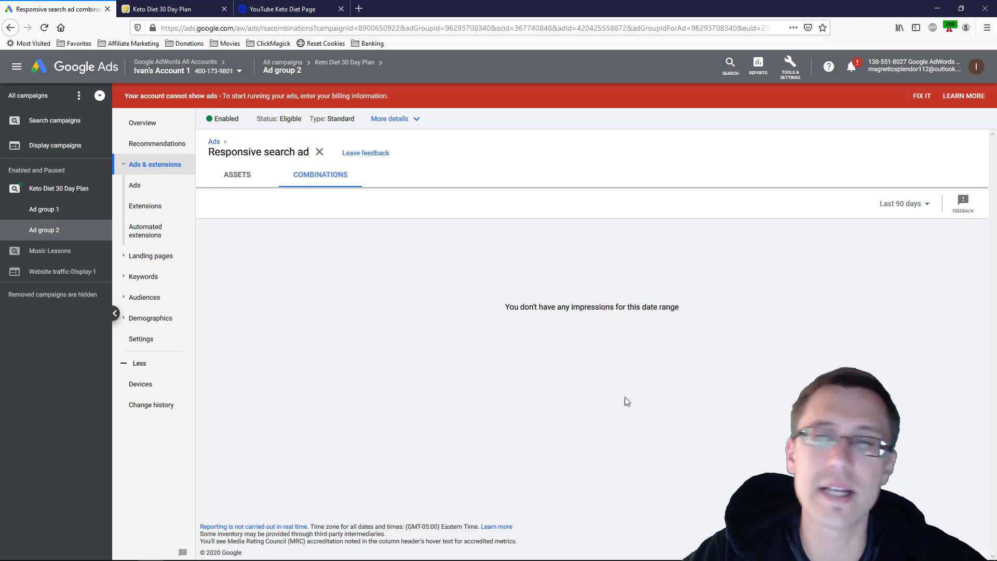
pyautogui.moveTo(688, 322)
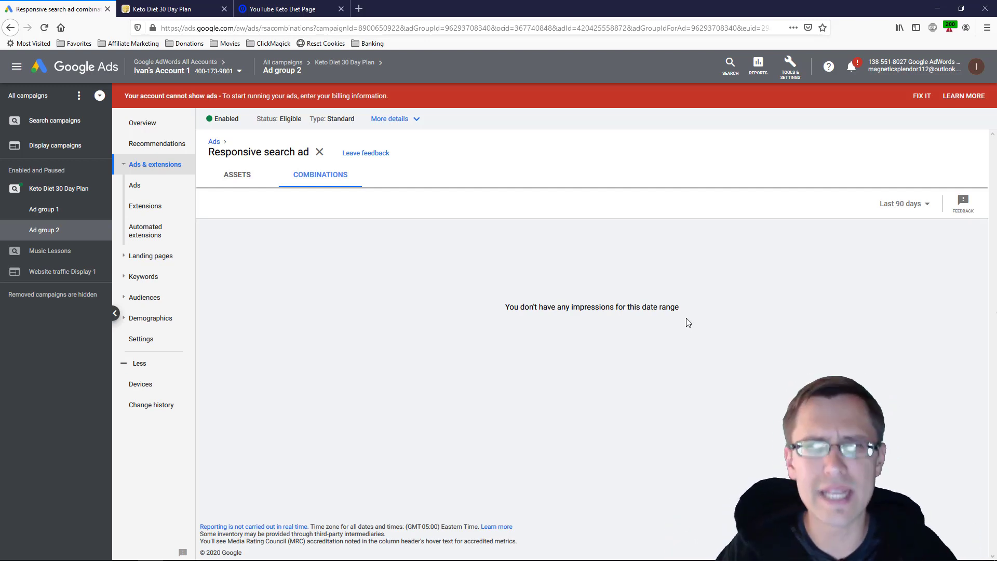
pyautogui.moveTo(321, 222)
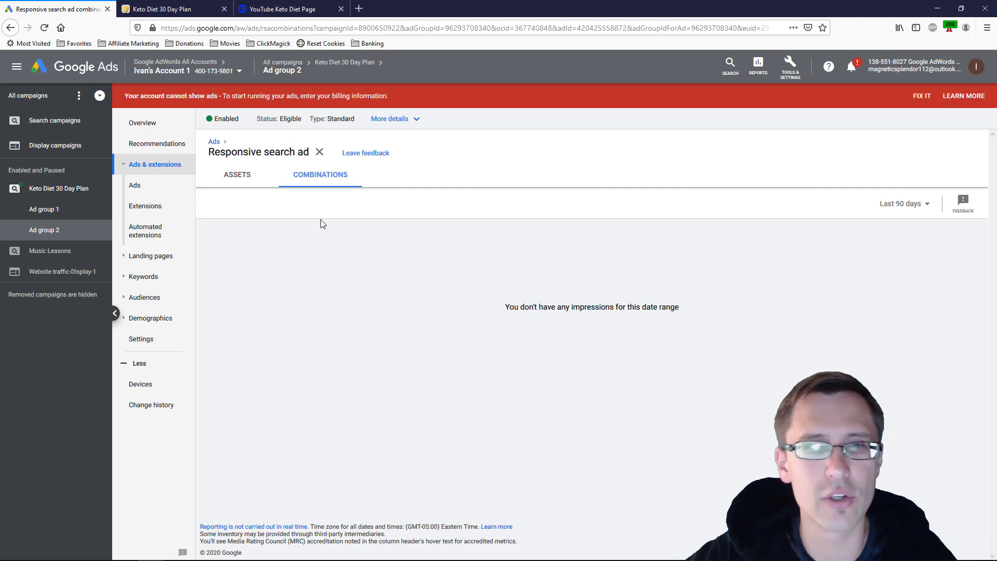